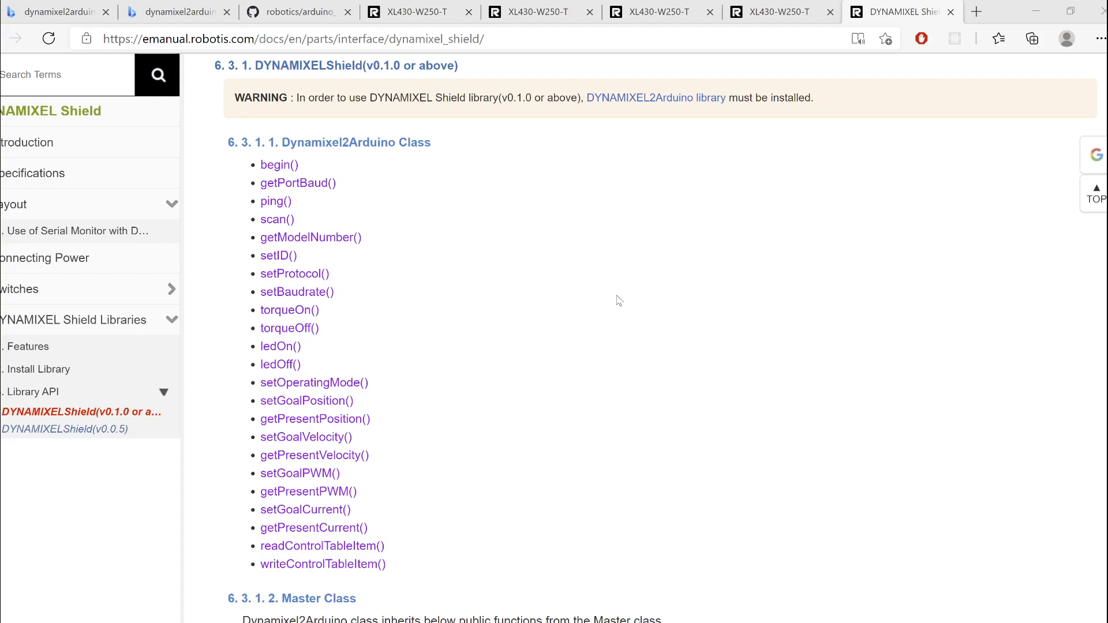
mouse_move(393, 331)
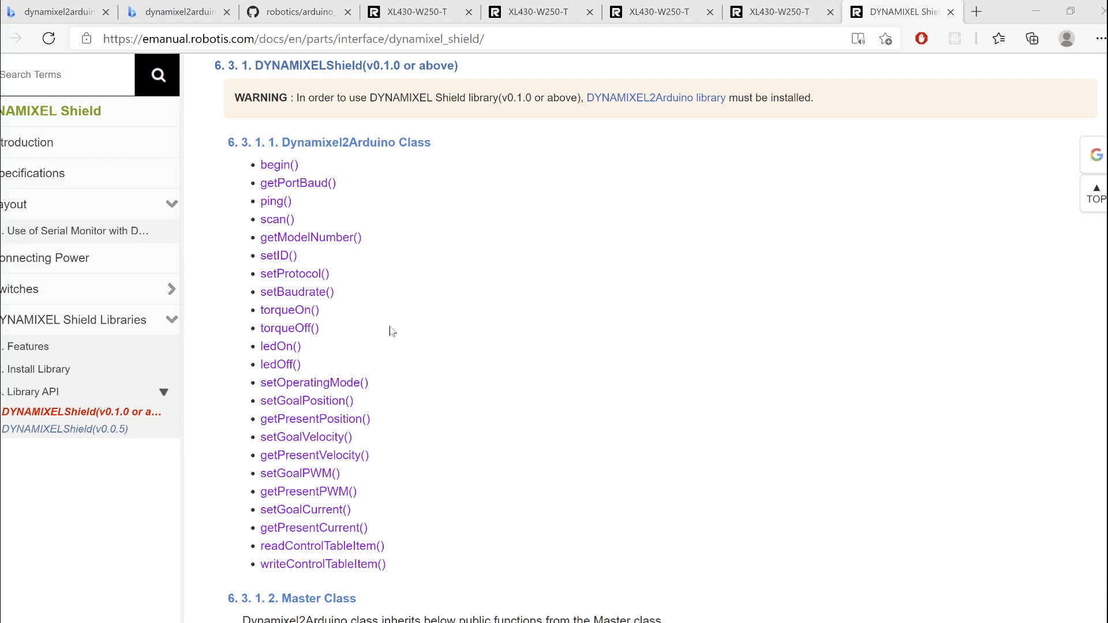
mouse_move(464, 290)
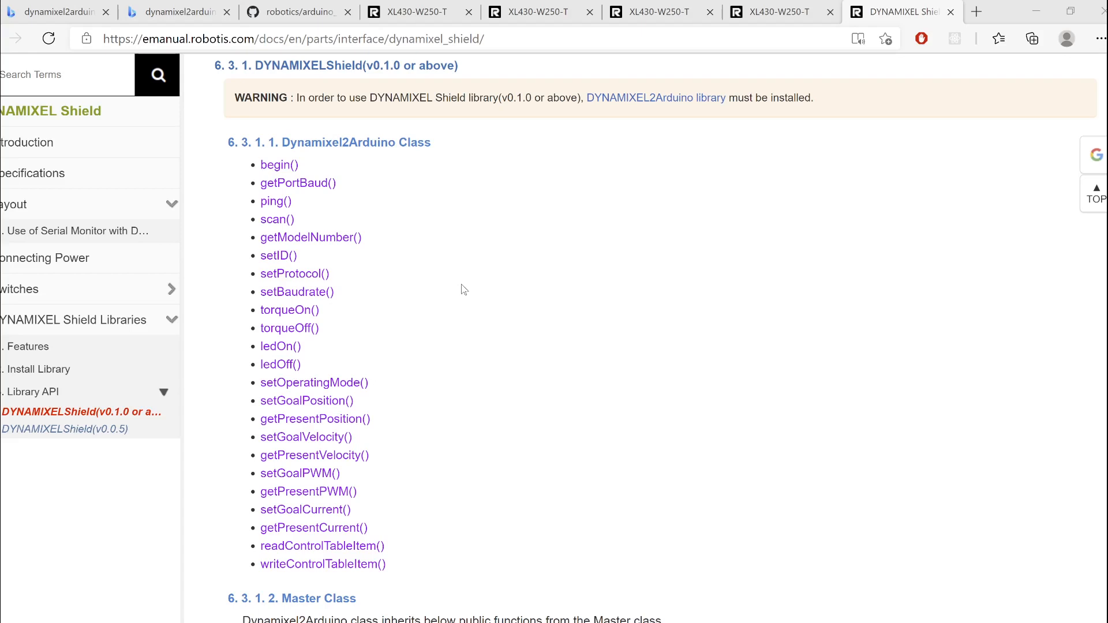
mouse_move(426, 540)
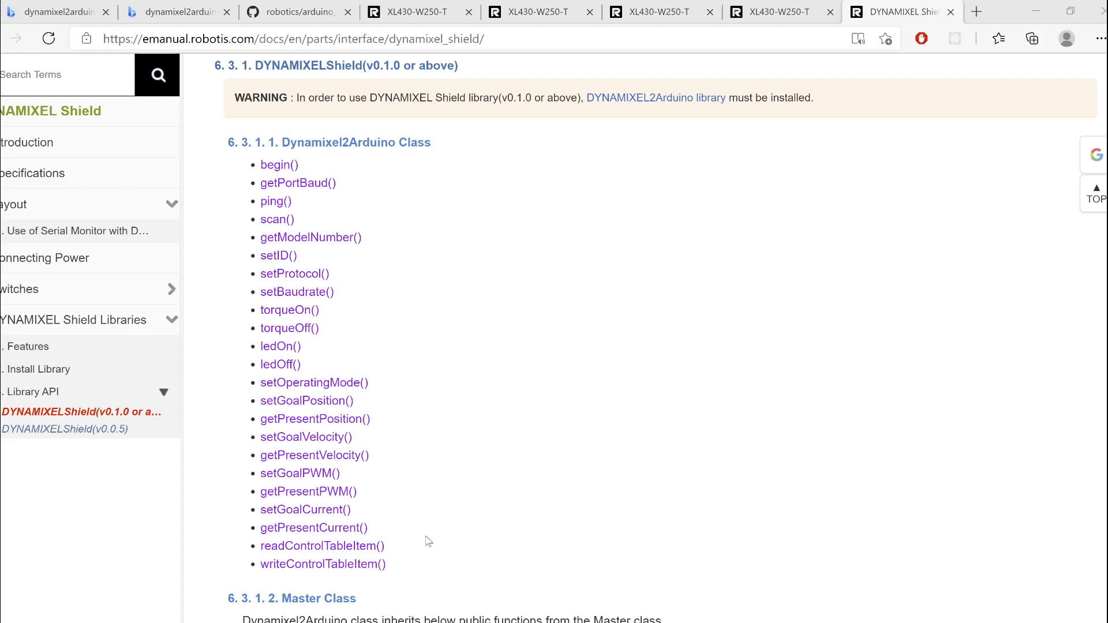
mouse_move(323, 564)
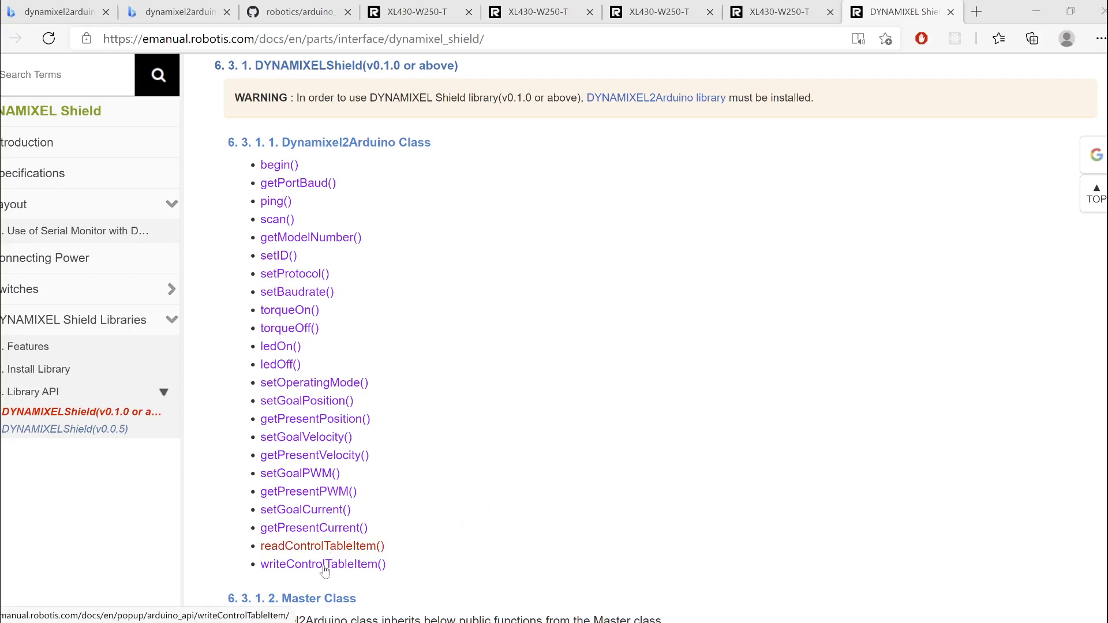
Bring up the writeControlTableItem reference and scroll its item_index enum list to the present-value entries.
left_click(323, 564)
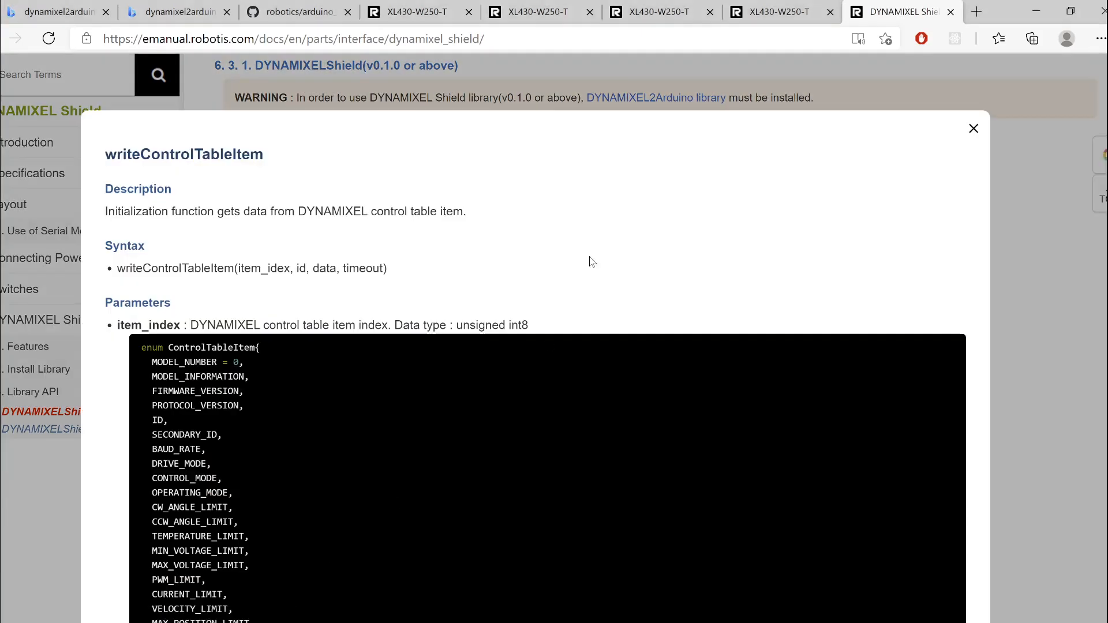
scroll("down", 3)
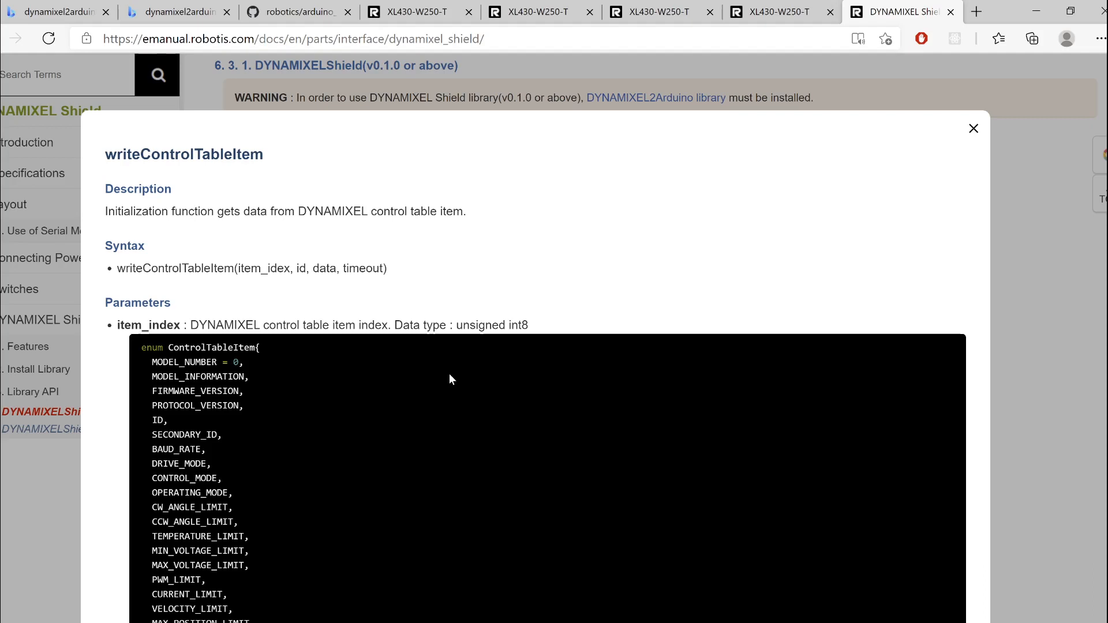
scroll("up", 3)
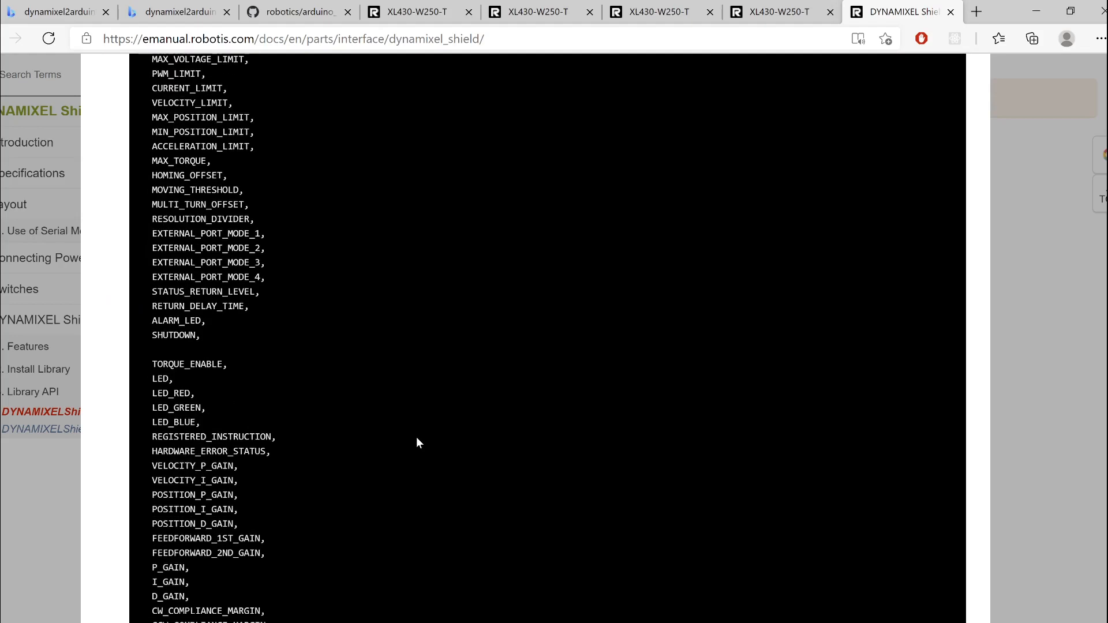
scroll("down", 3)
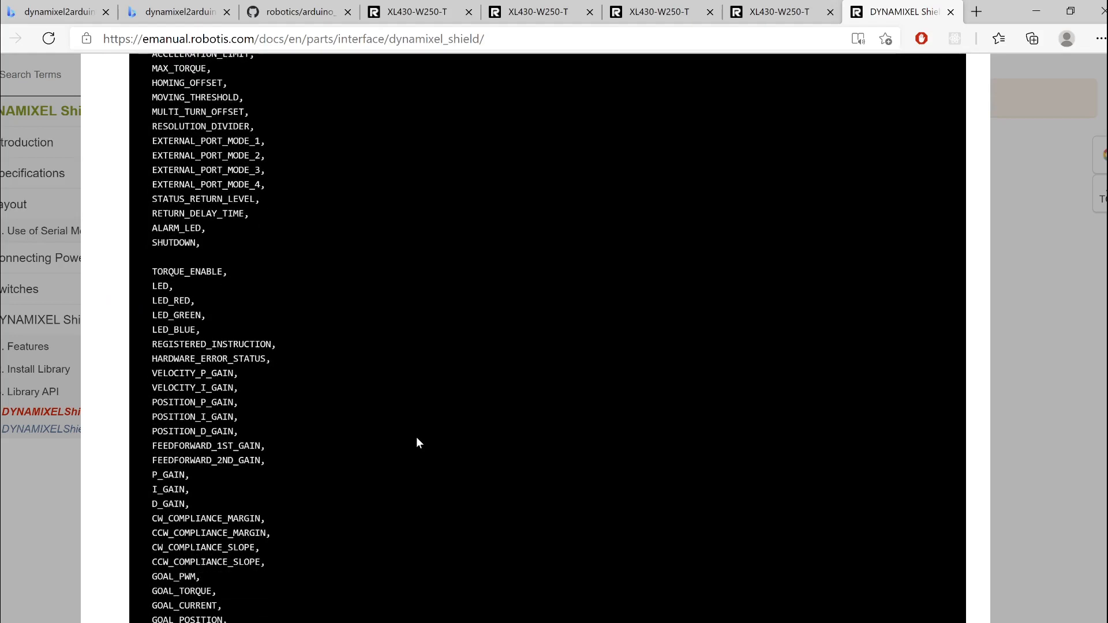
scroll("down", 3)
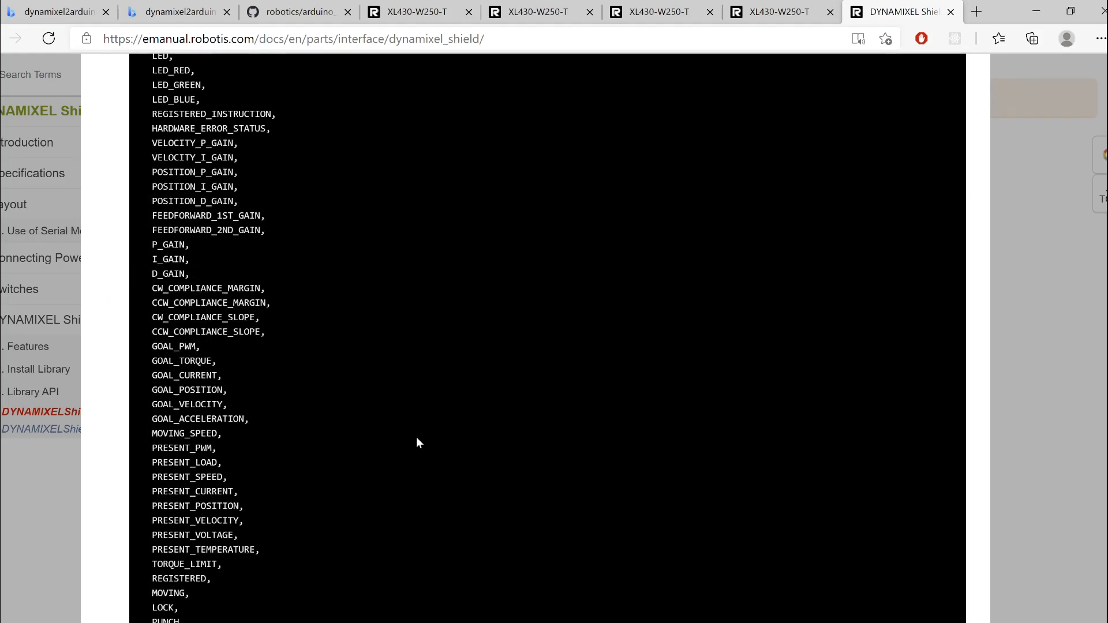
scroll("down", 3)
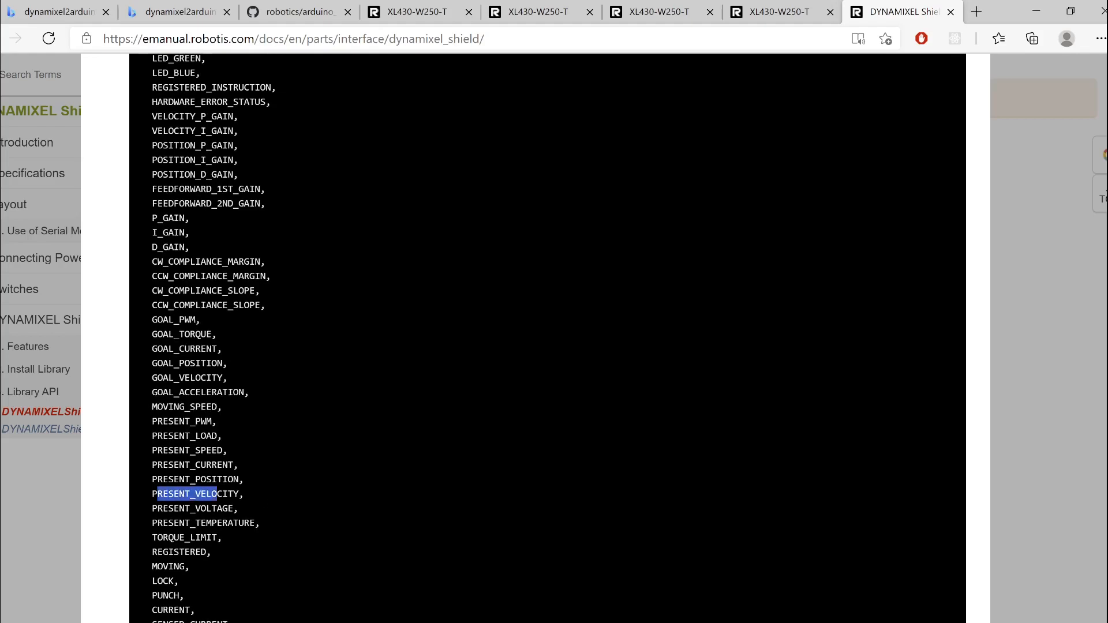
Pick out PRESENT_VELOCITY in the control table item list.
left_click(283, 493)
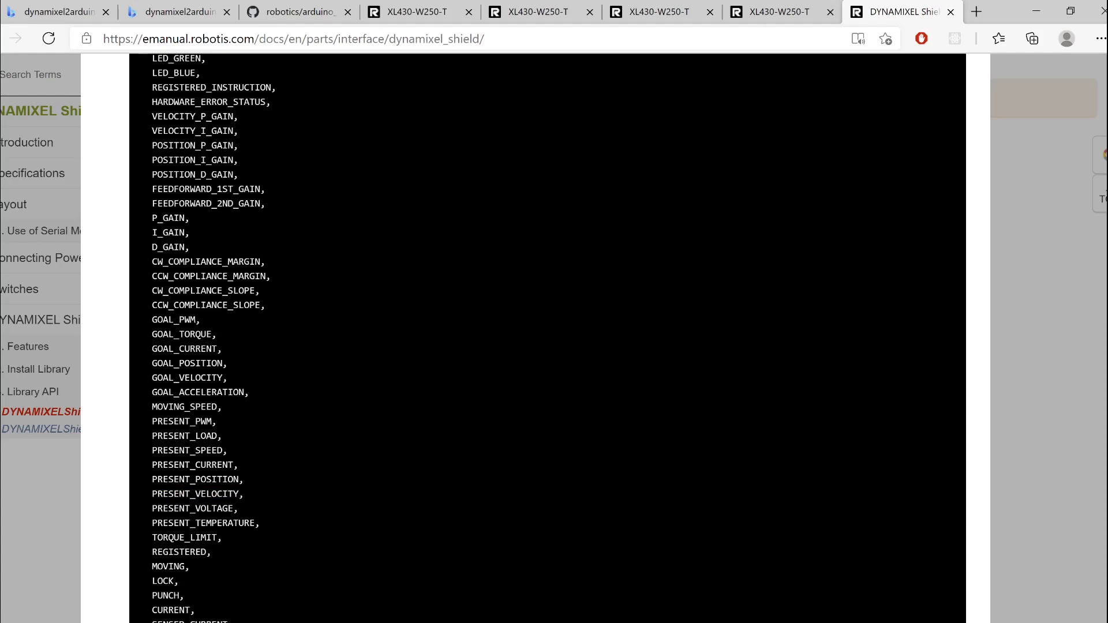
double_click(194, 494)
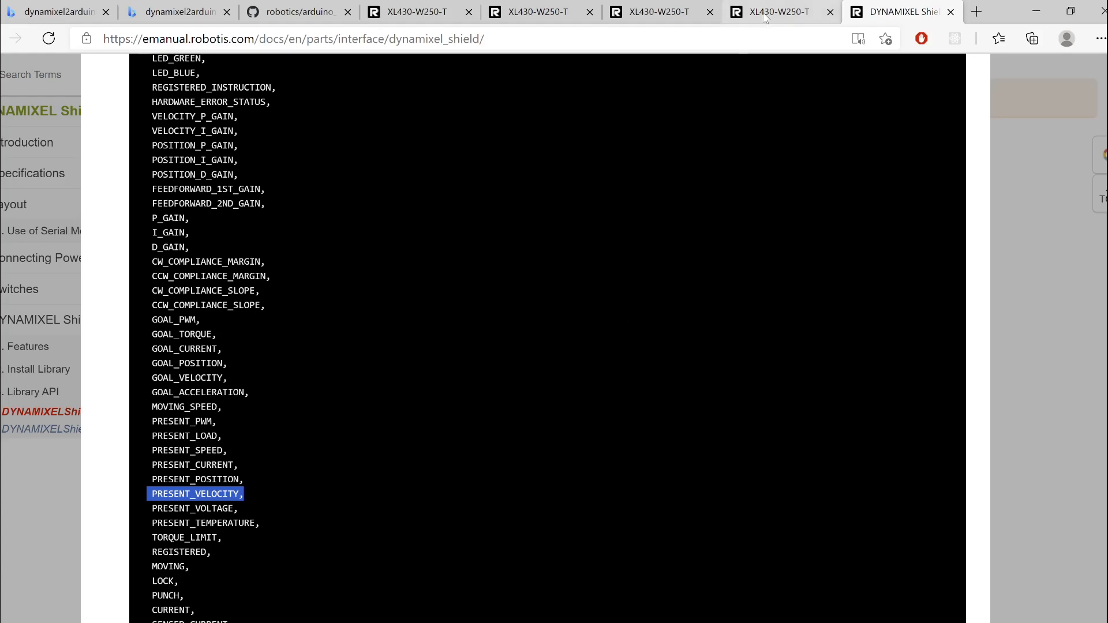
Check the 0.229rpm unit of Velocity Limit(44) in the XL430-W250-T control table.
left_click(777, 12)
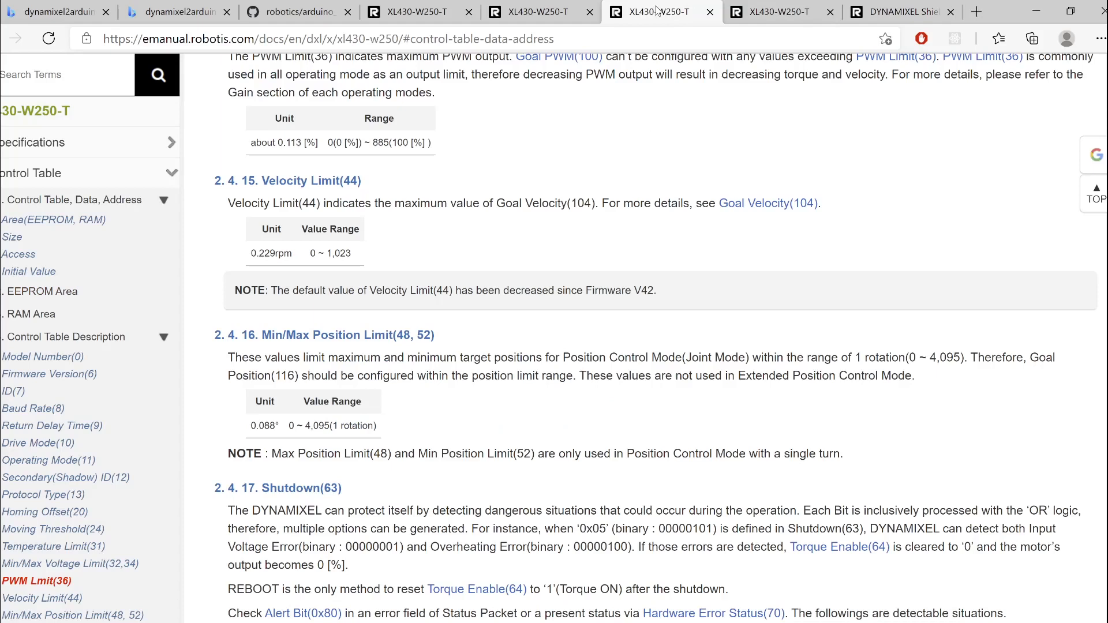
mouse_move(700, 143)
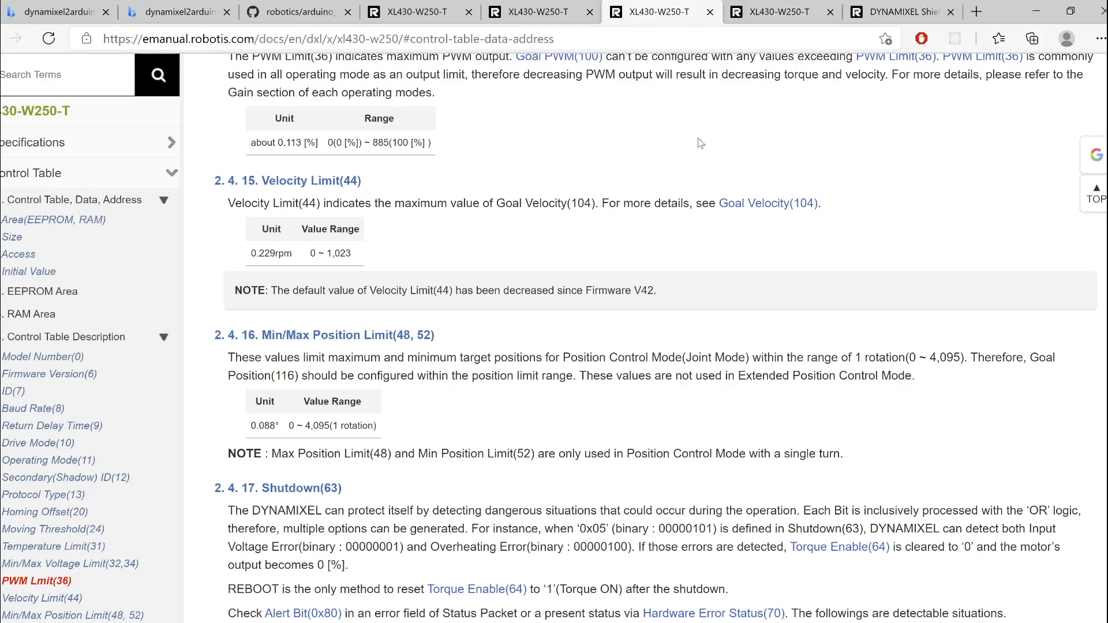
mouse_move(261, 184)
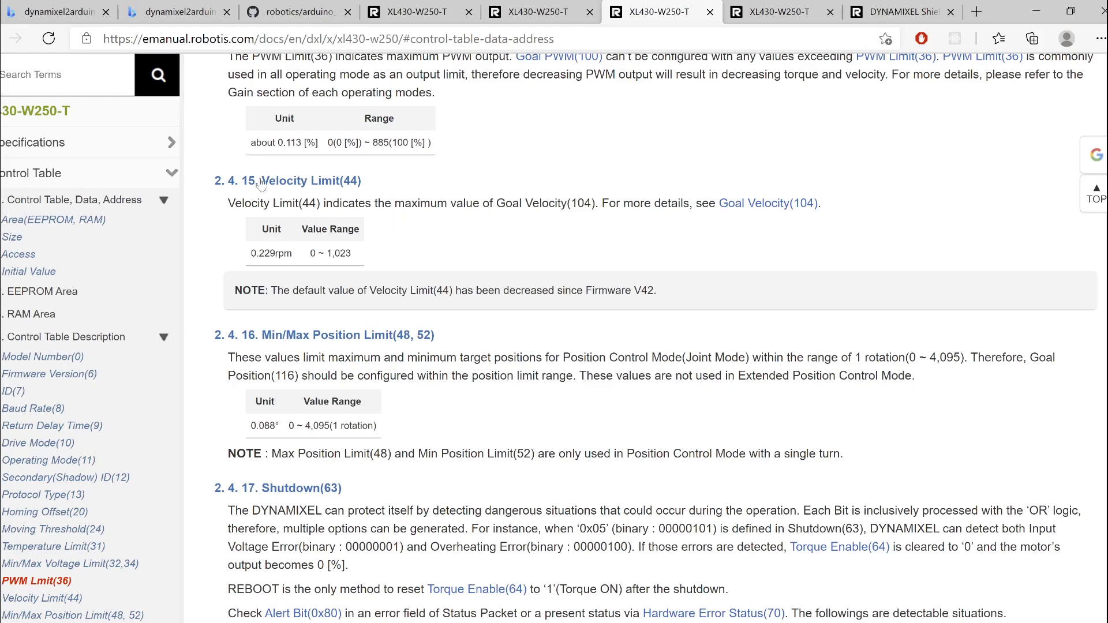
mouse_move(491, 251)
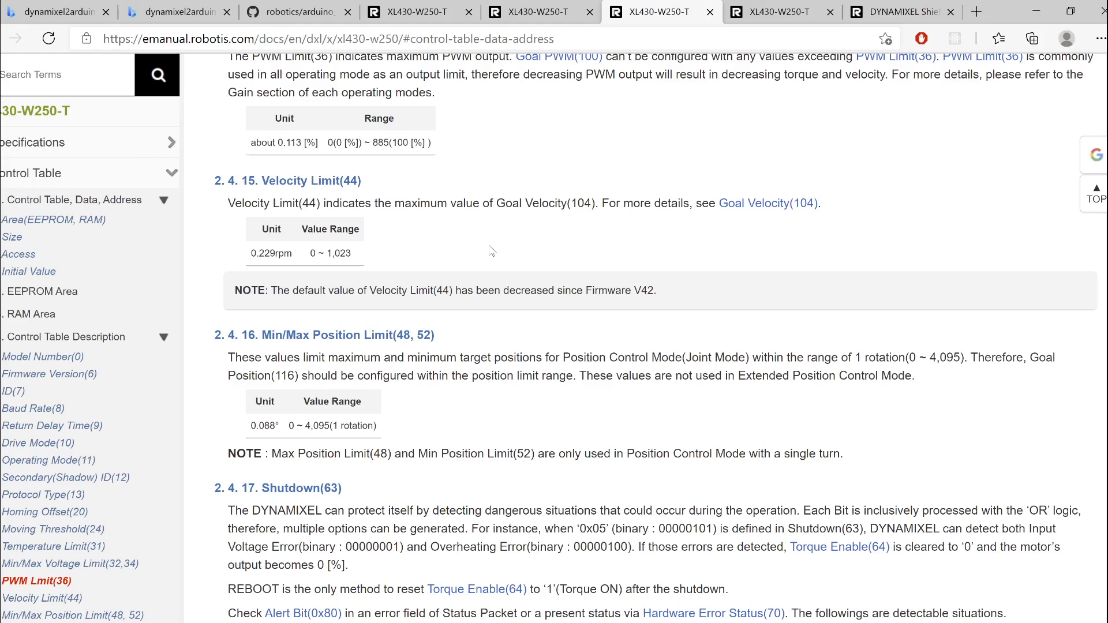
mouse_move(492, 252)
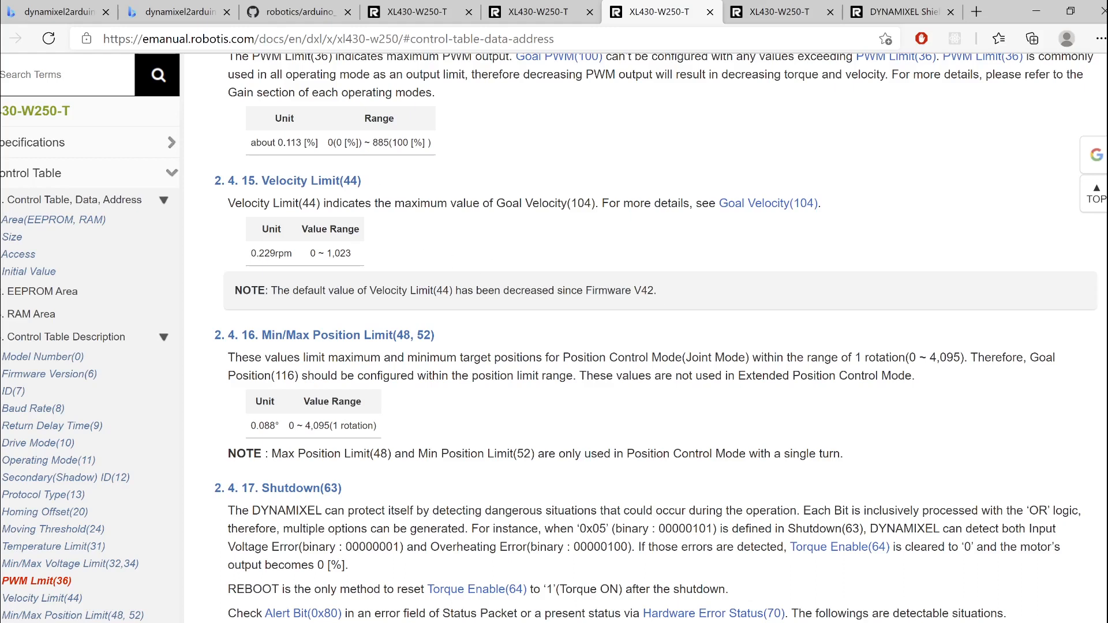
double_click(311, 254)
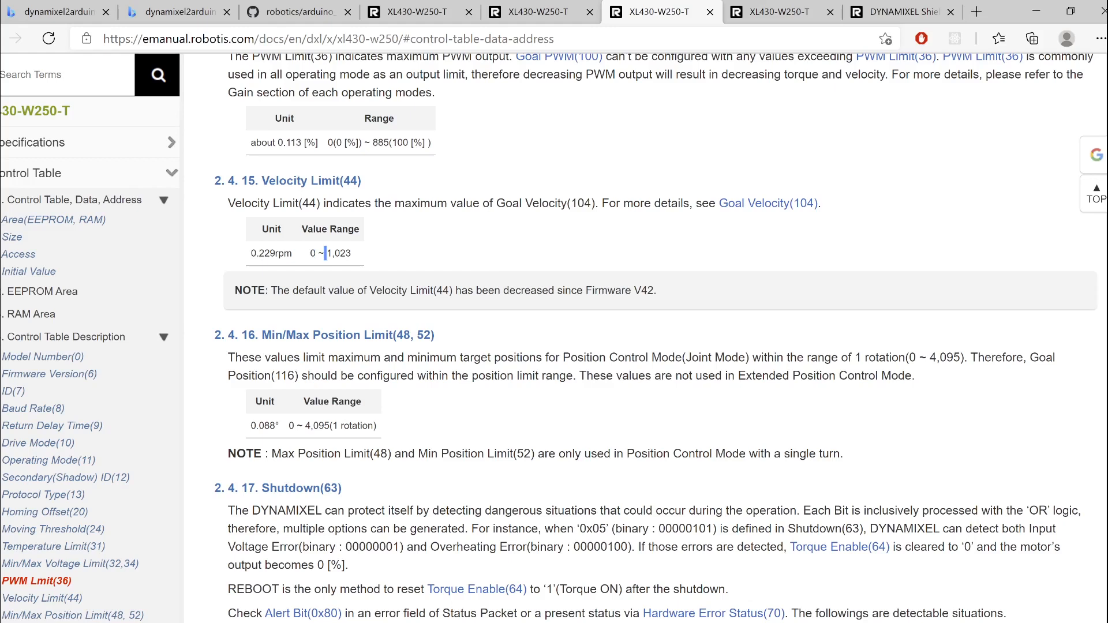
double_click(345, 253)
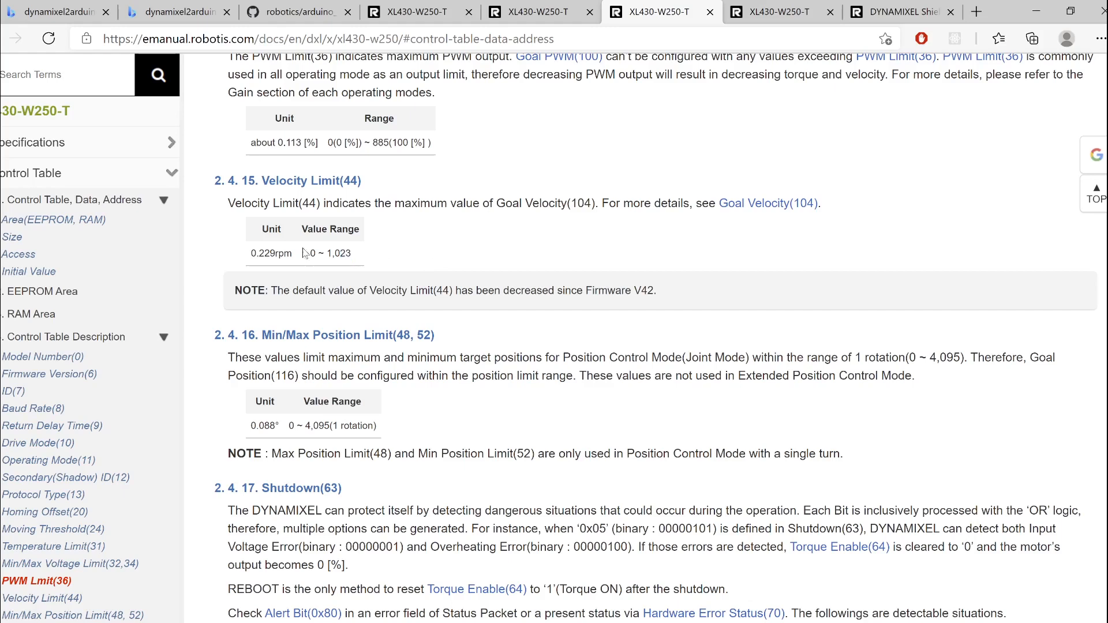
mouse_move(432, 262)
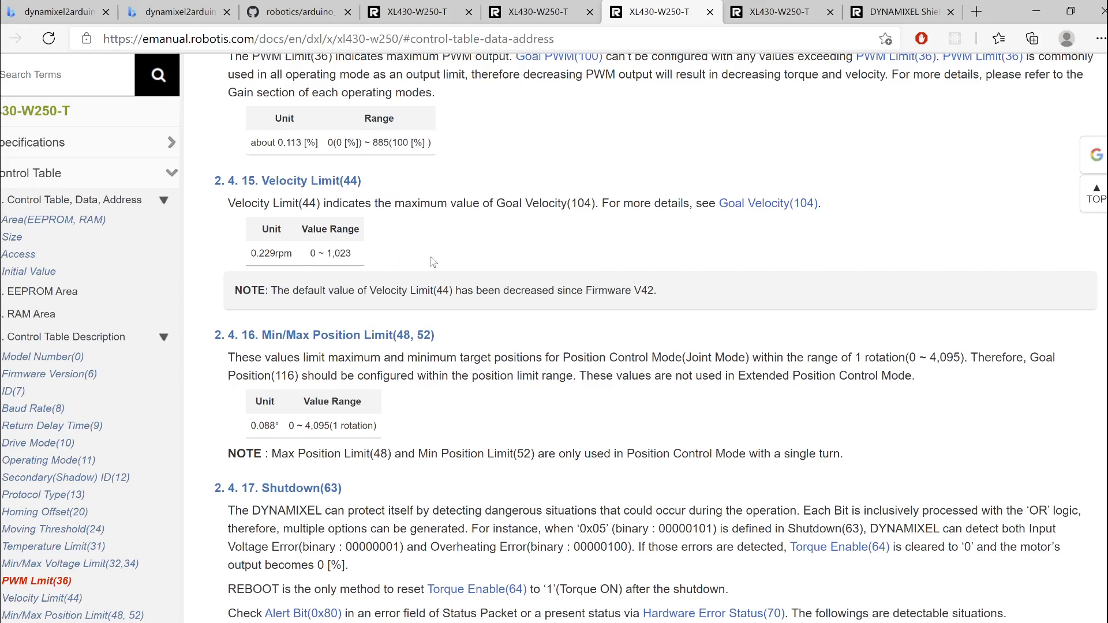
mouse_move(332, 277)
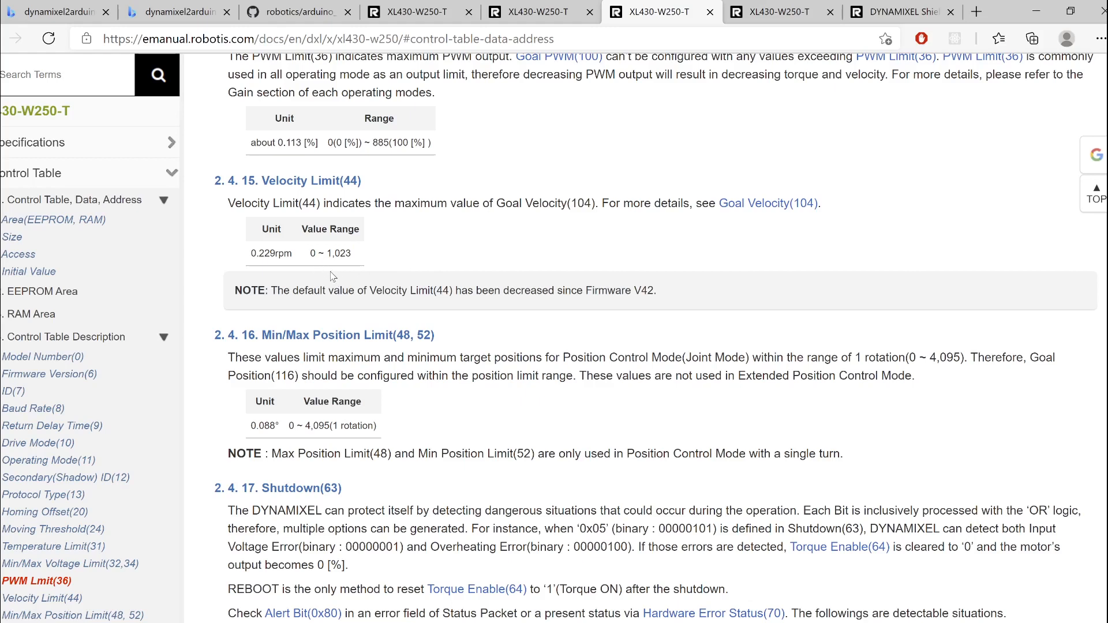
double_click(339, 253)
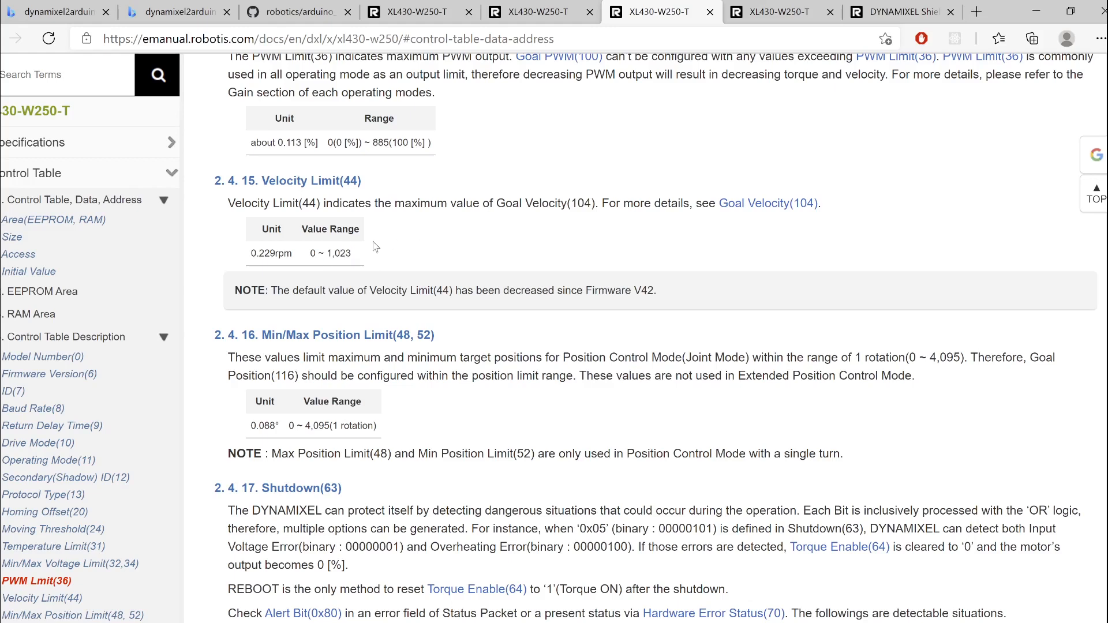
mouse_move(305, 278)
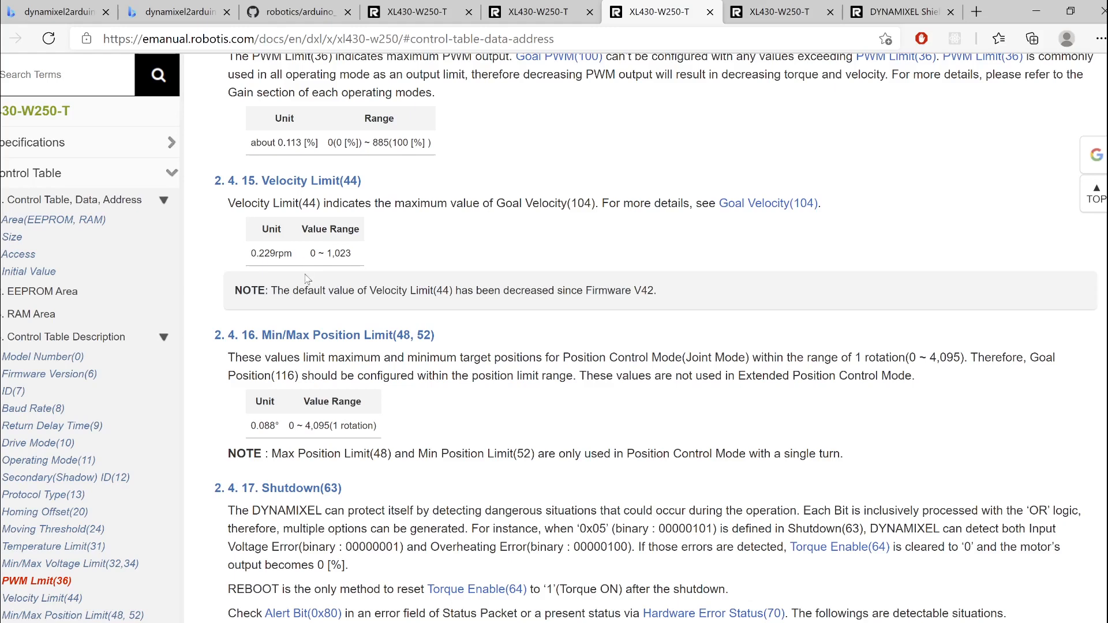
mouse_move(307, 278)
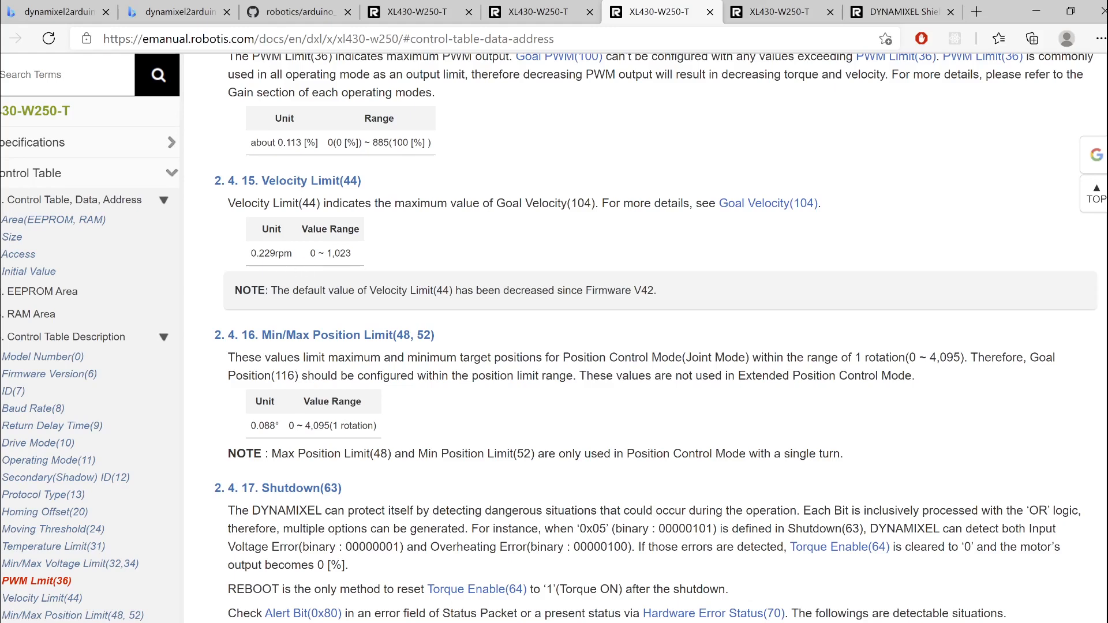
double_click(270, 253)
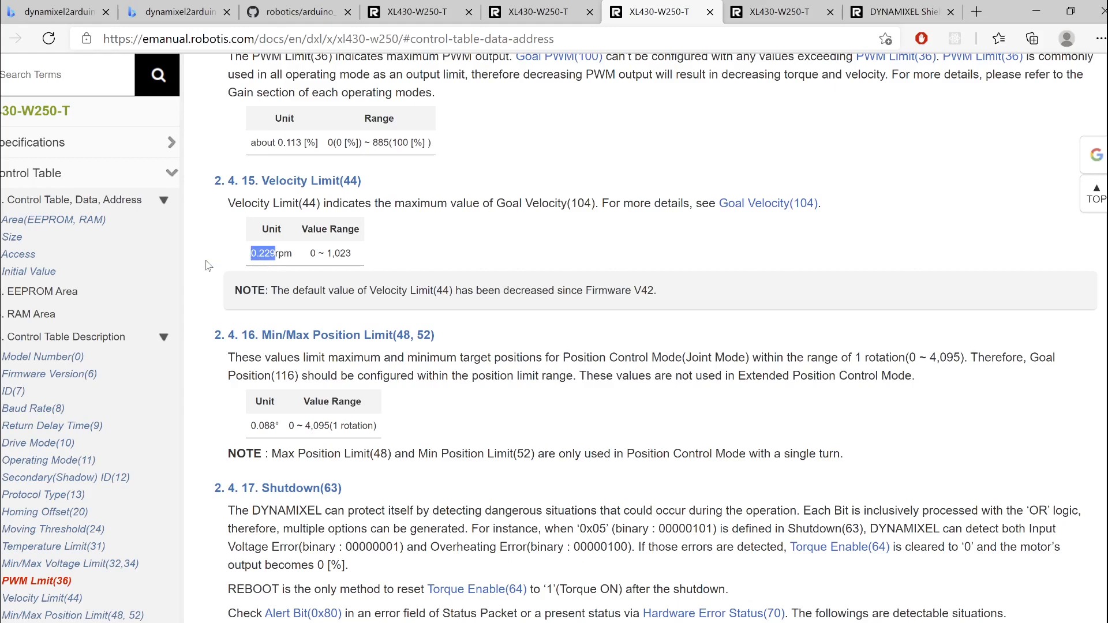
mouse_move(277, 271)
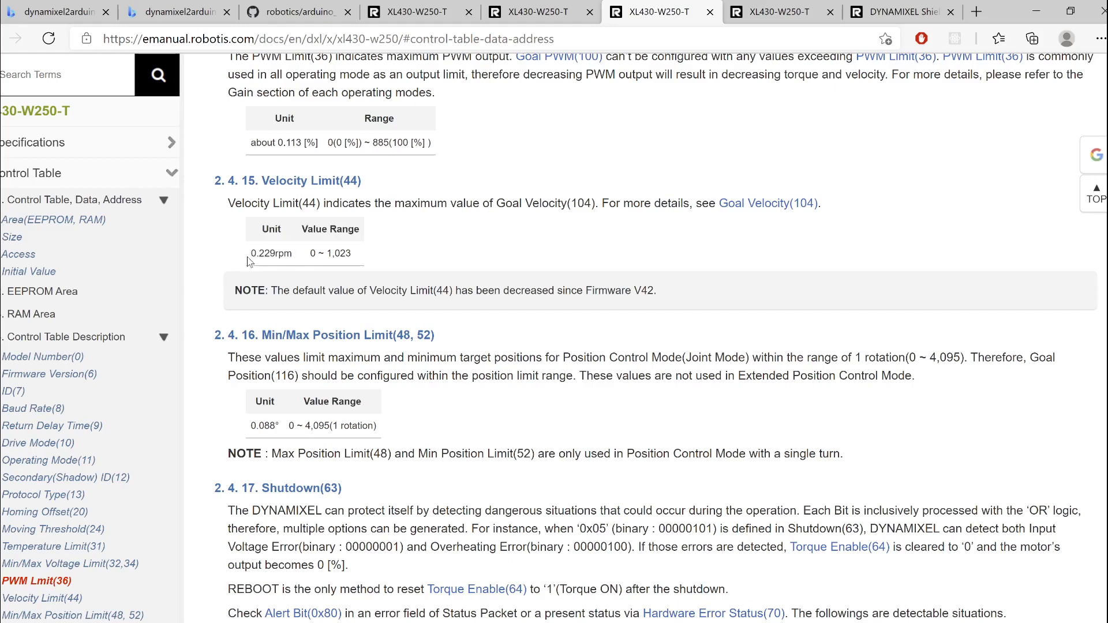
double_click(271, 252)
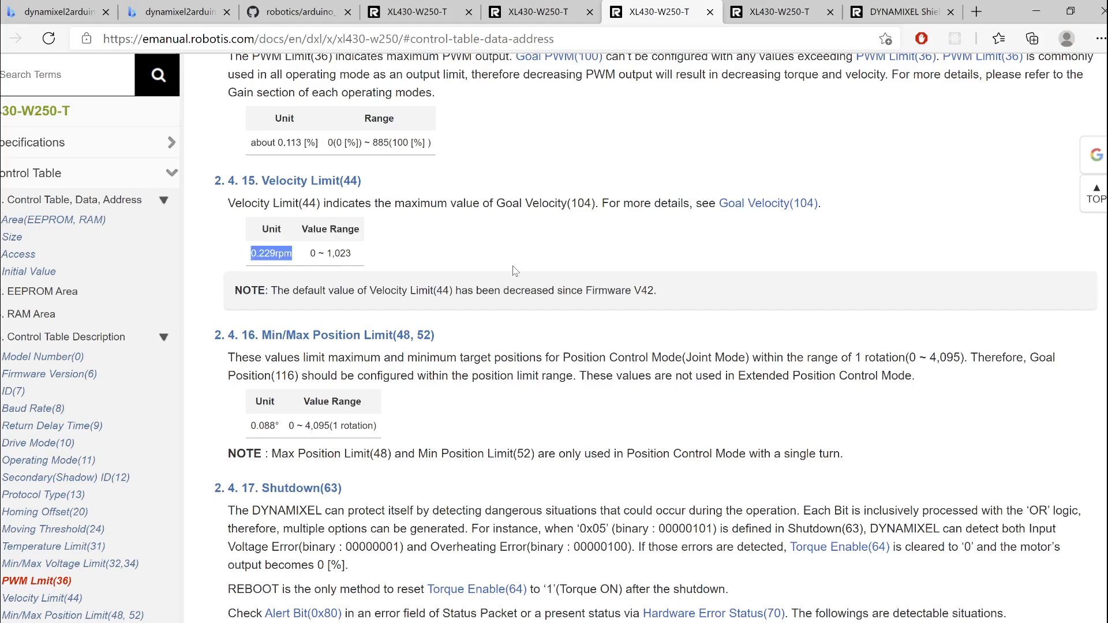
mouse_move(496, 255)
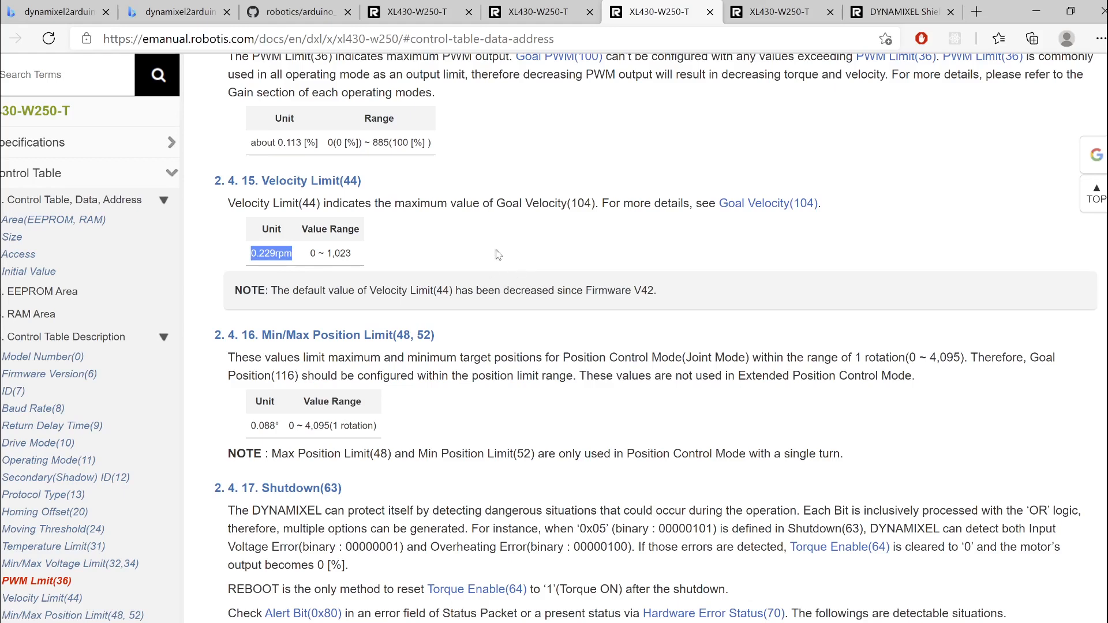
Move to the Goal Velocity(104) section of the control table in the other XL430-W250-T page.
left_click(533, 12)
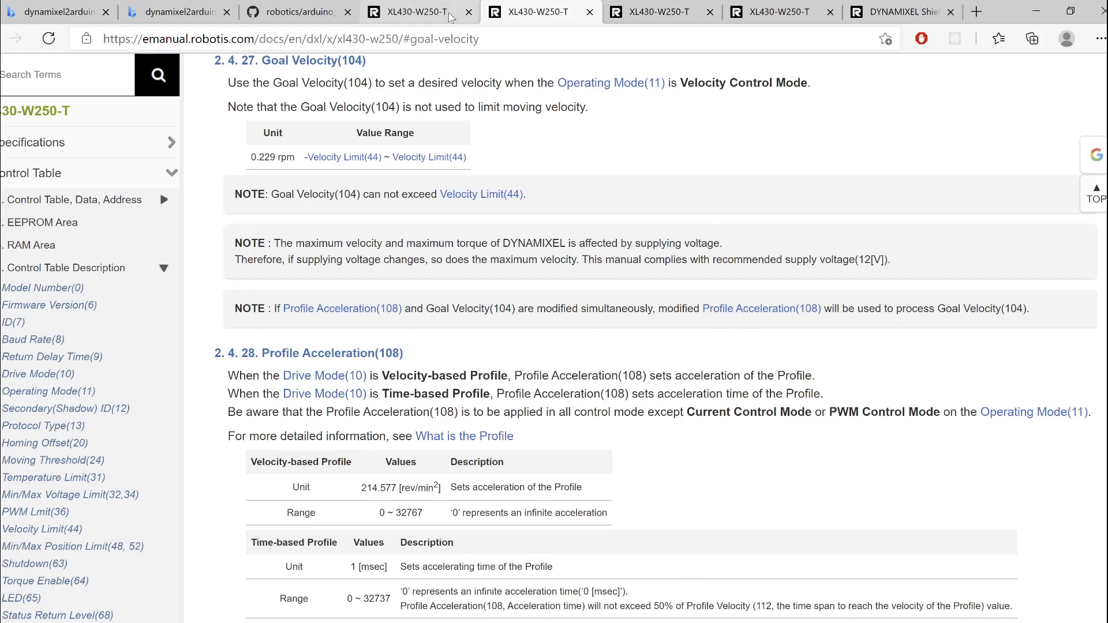
Bring up the setSpeed function with its 1023 * 0.229 conversion in the GitHub sketch source.
left_click(296, 12)
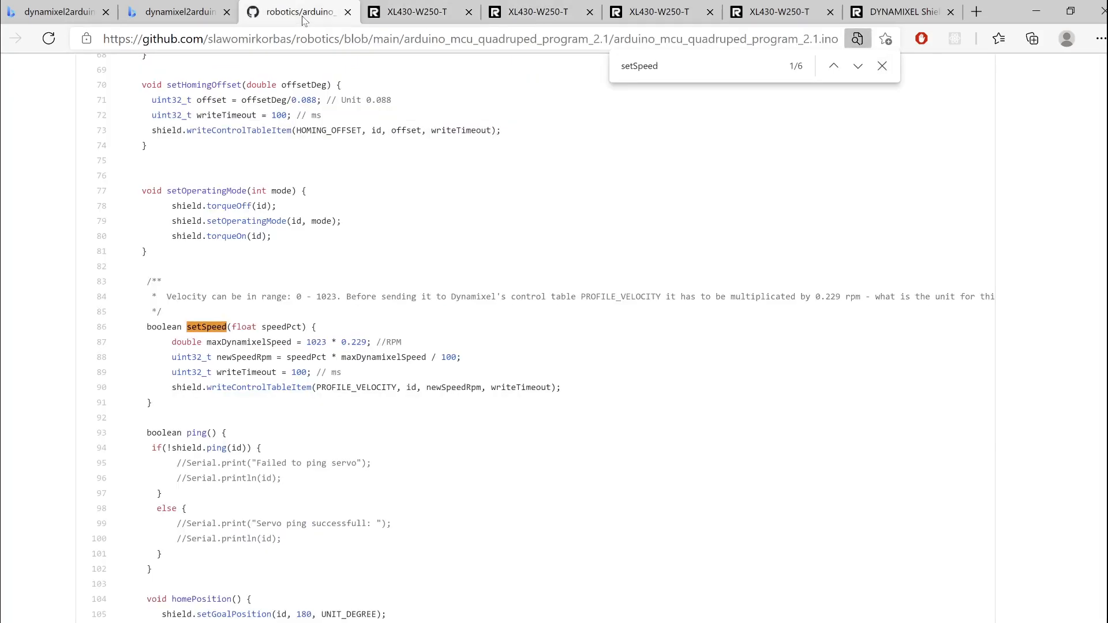
left_click(176, 13)
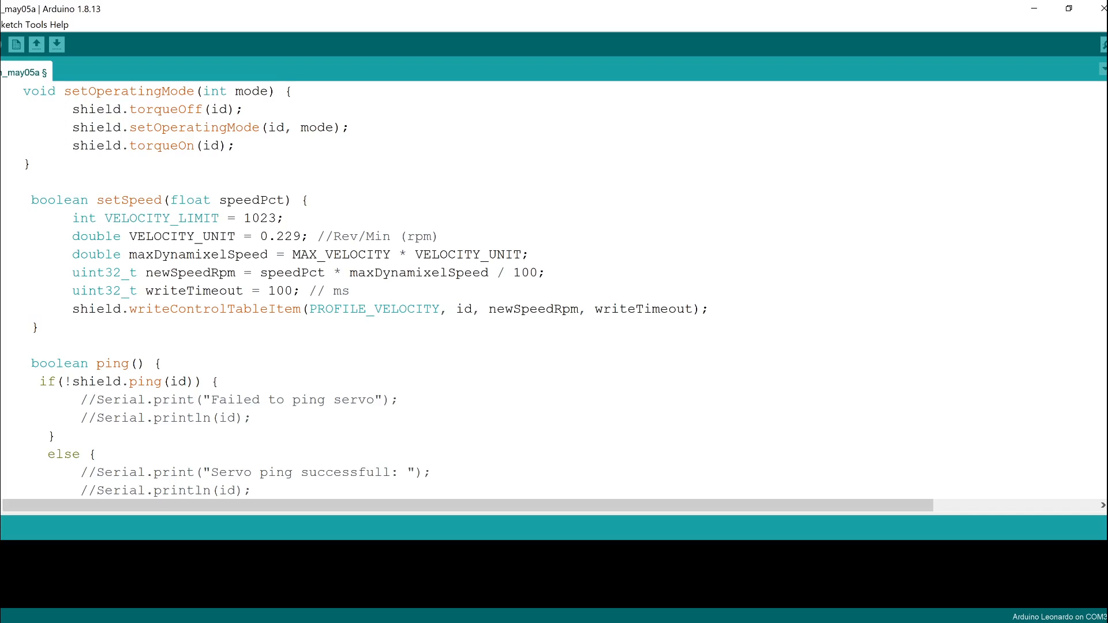
double_click(129, 199)
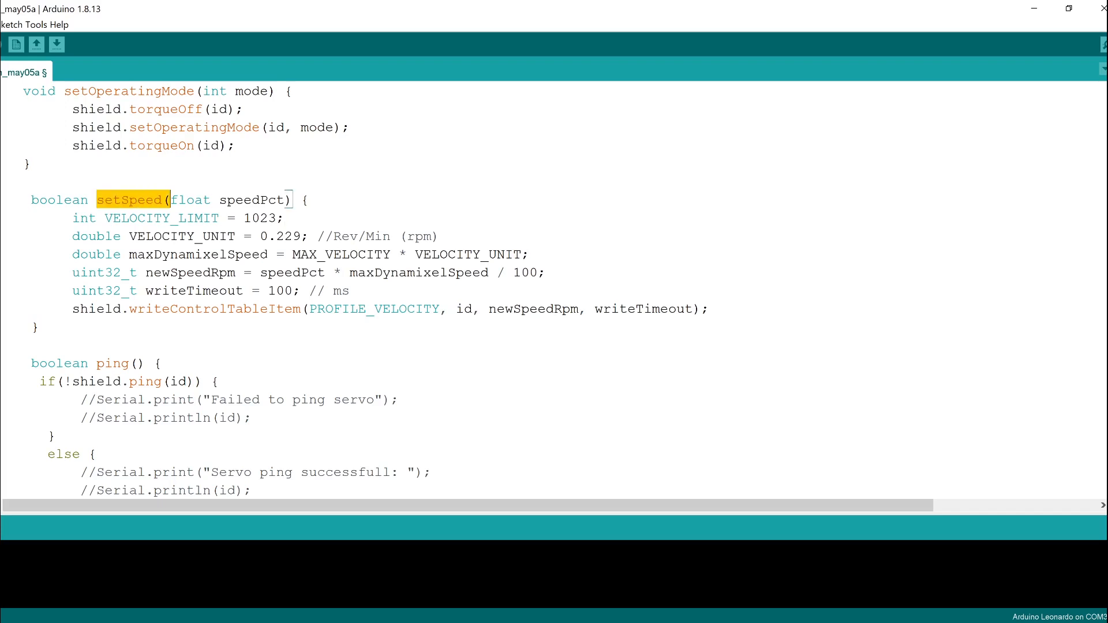
left_click(221, 199)
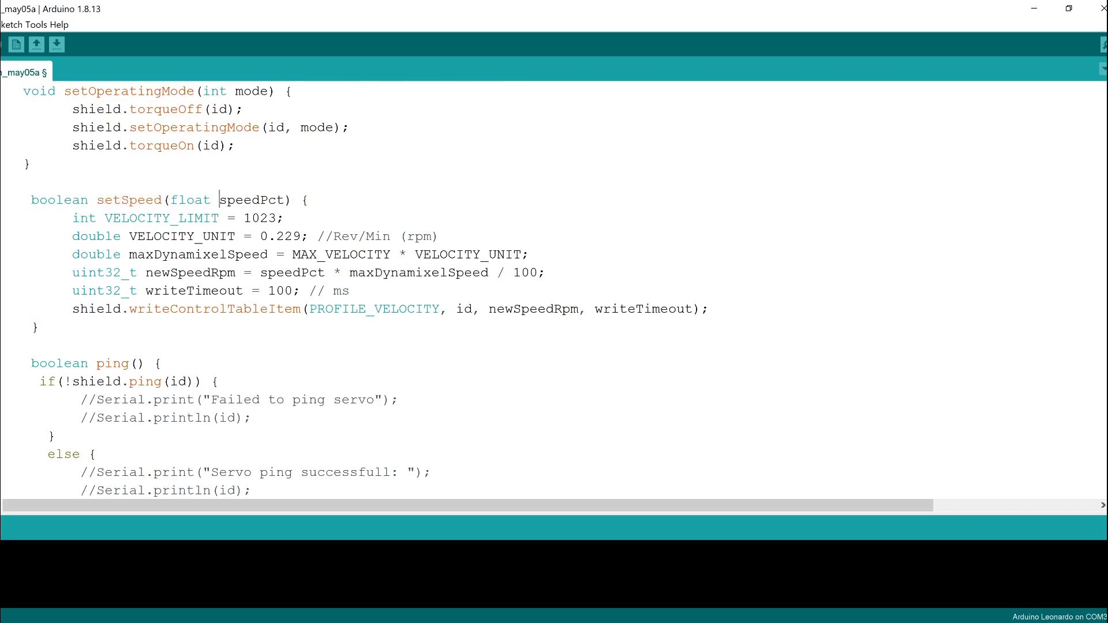
double_click(247, 199)
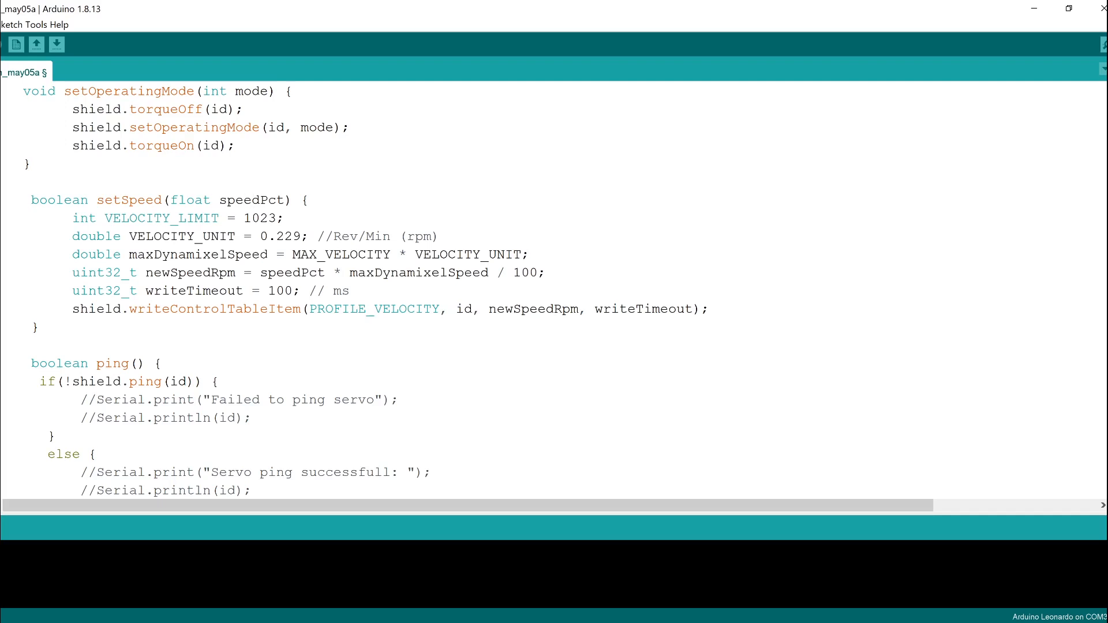
left_click(34, 327)
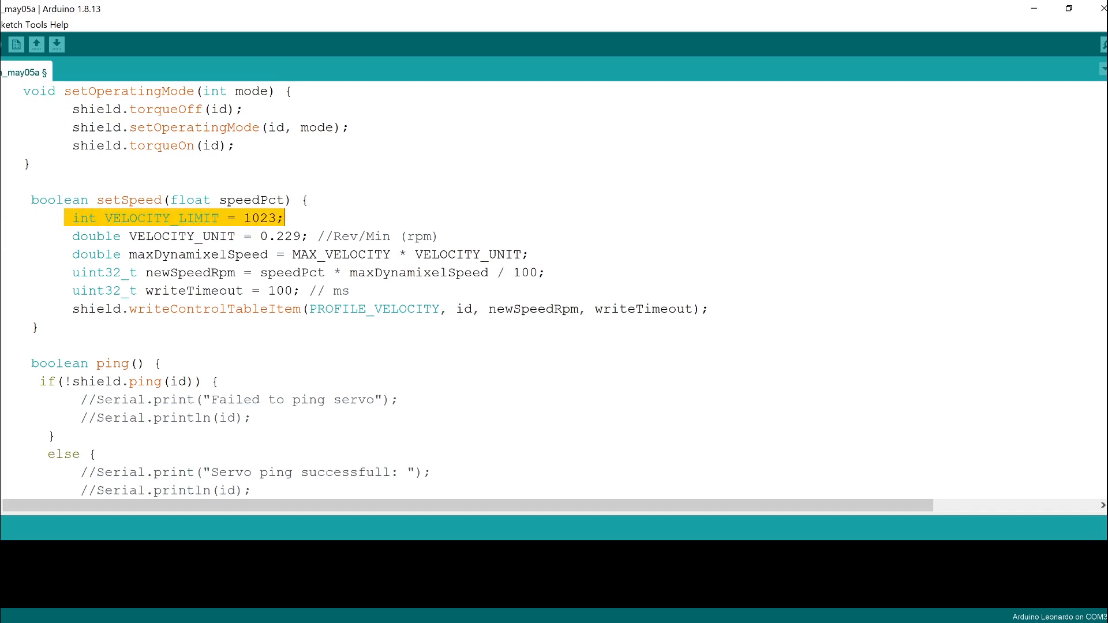
double_click(161, 218)
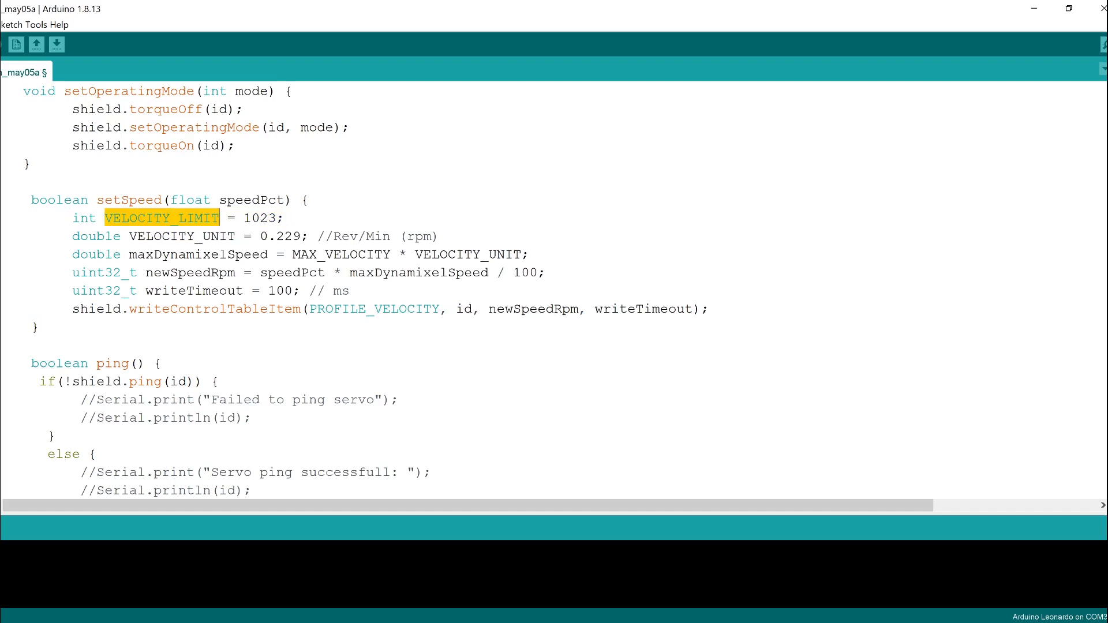
left_click(284, 218)
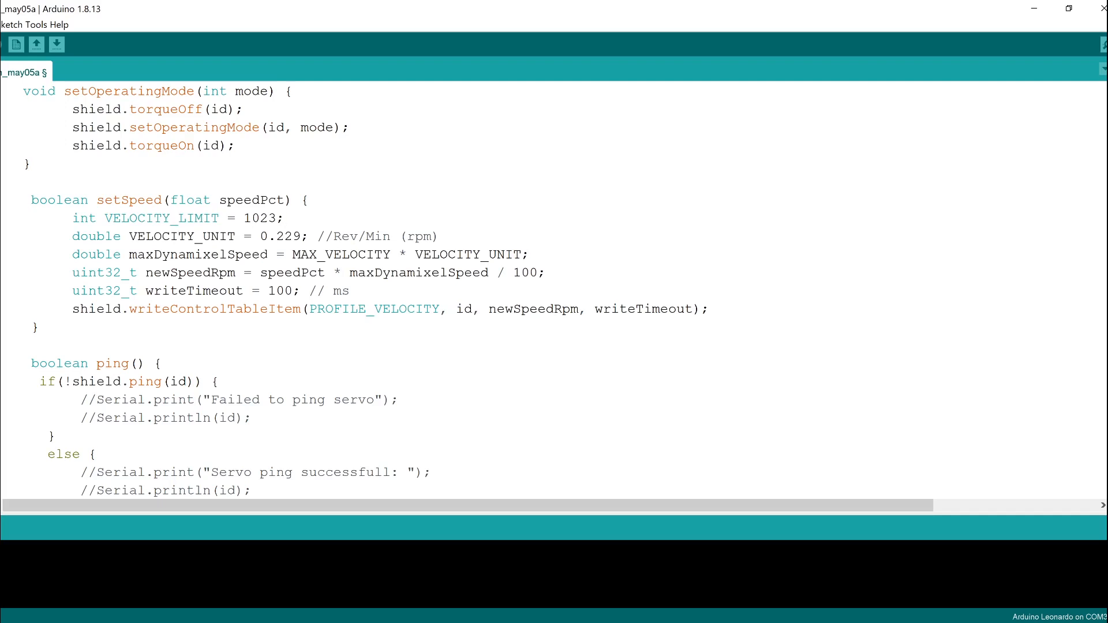
double_click(180, 236)
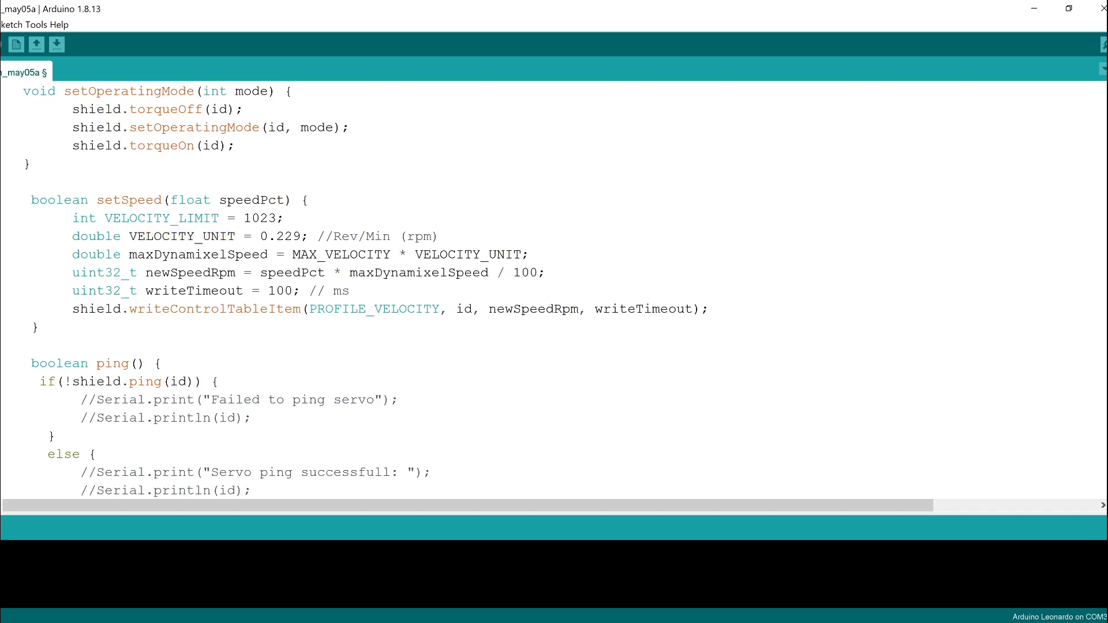
double_click(83, 254)
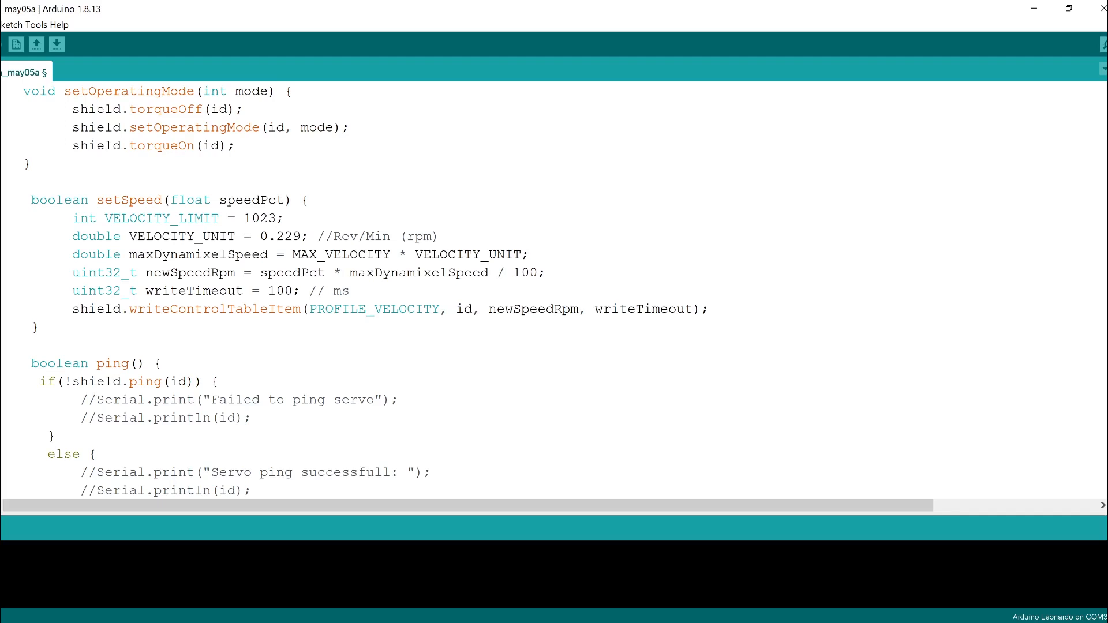
left_click(178, 217)
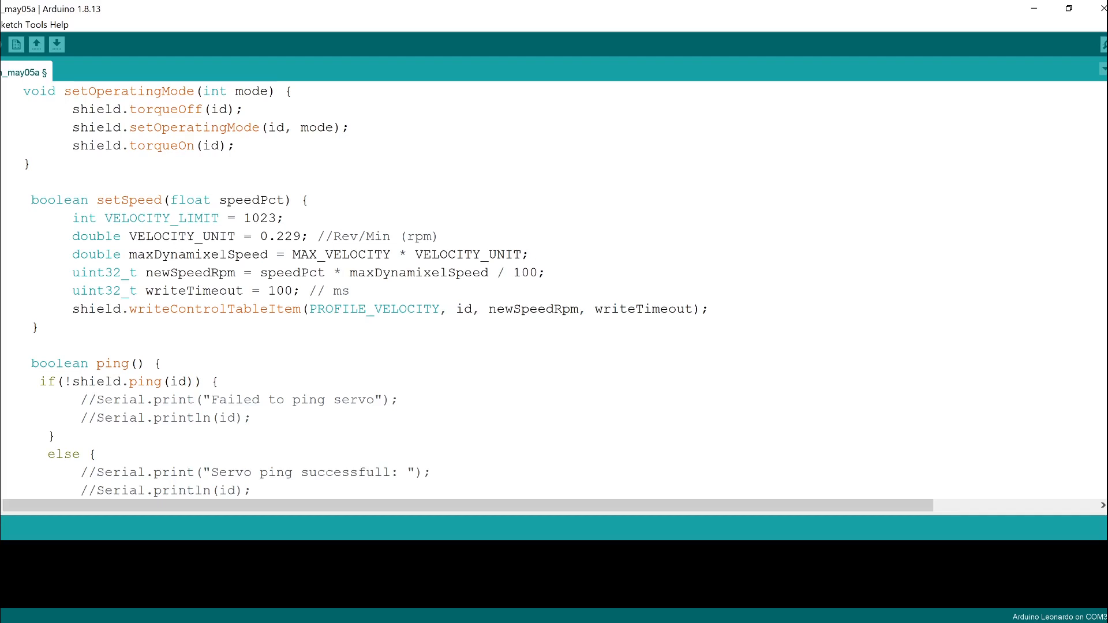
double_click(189, 271)
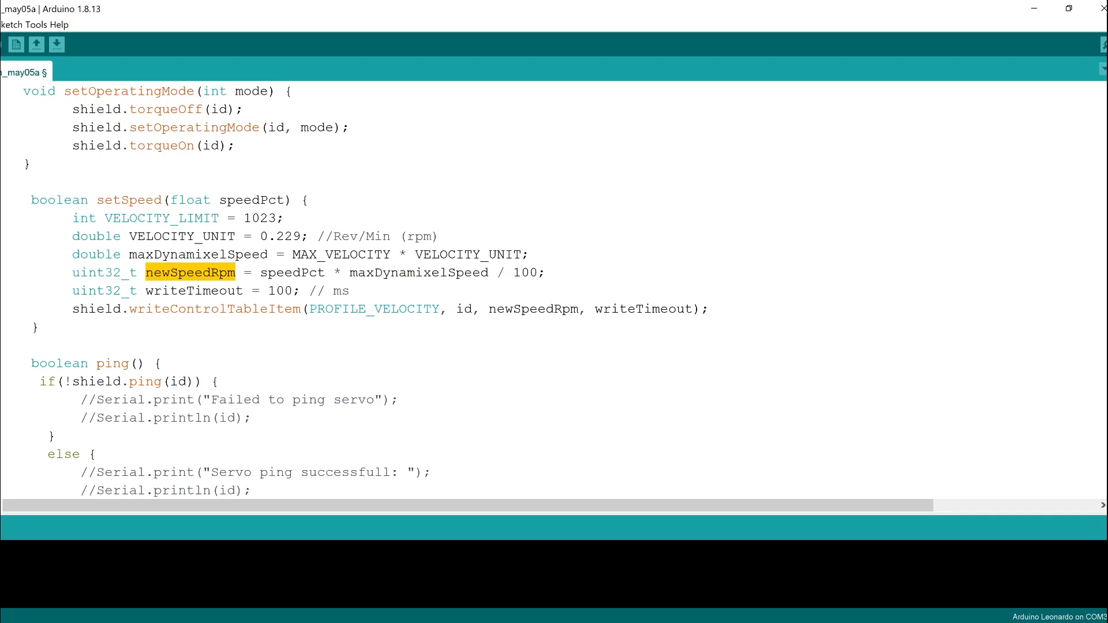
double_click(292, 273)
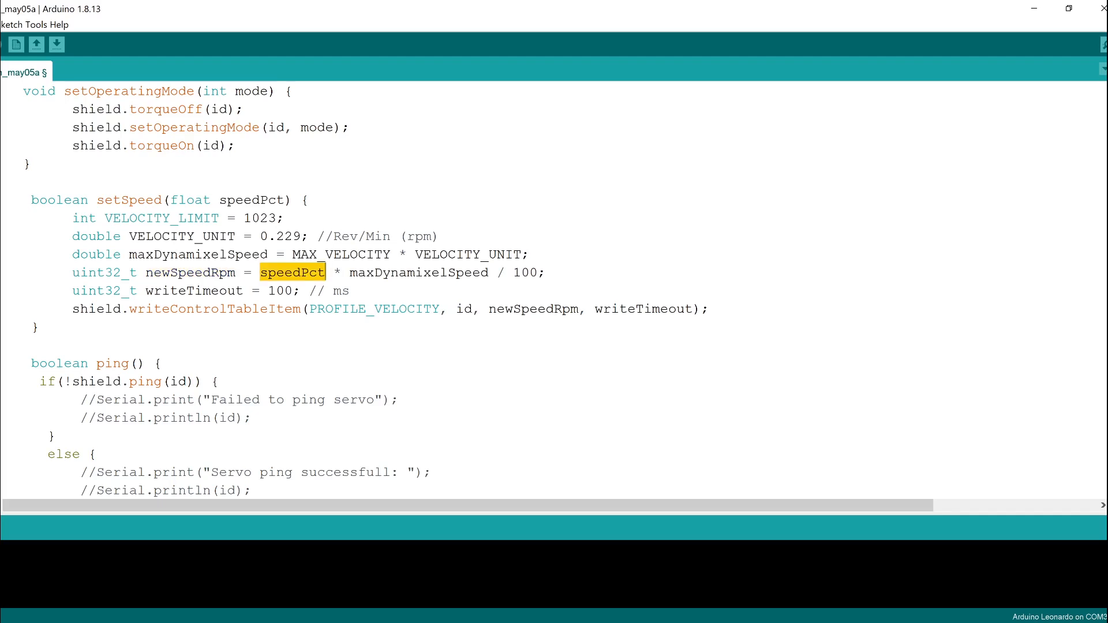
left_click(291, 272)
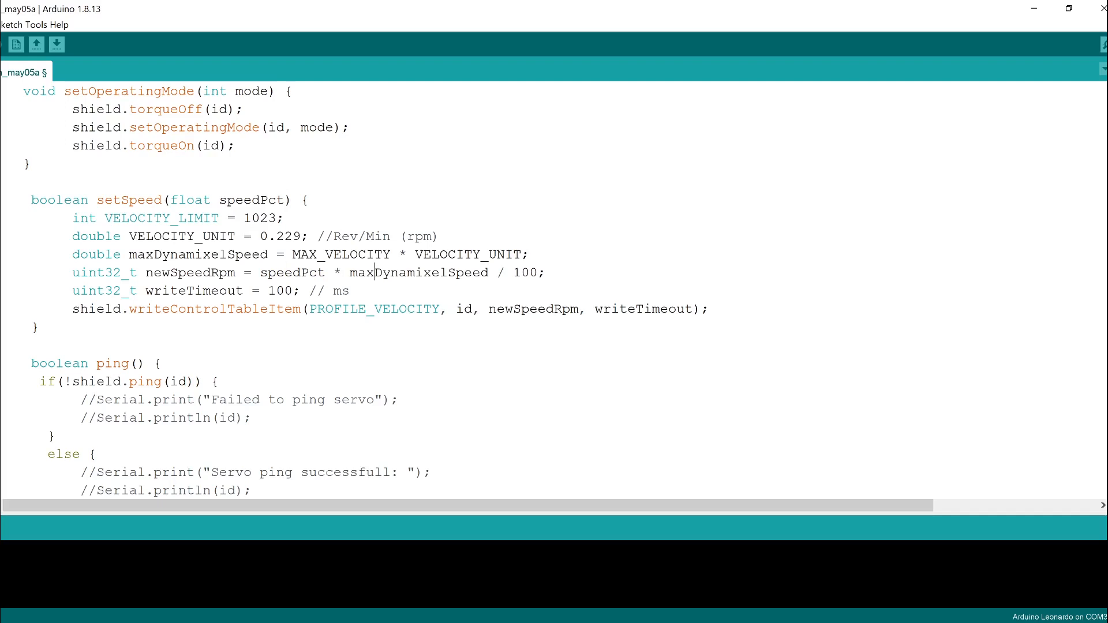
double_click(418, 273)
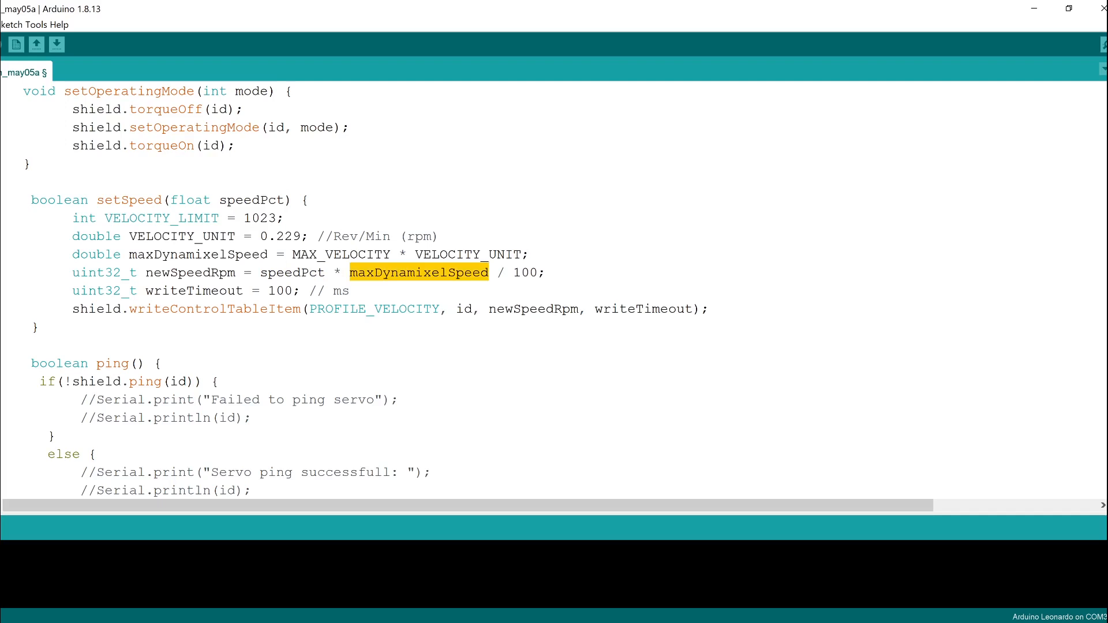
left_click(400, 399)
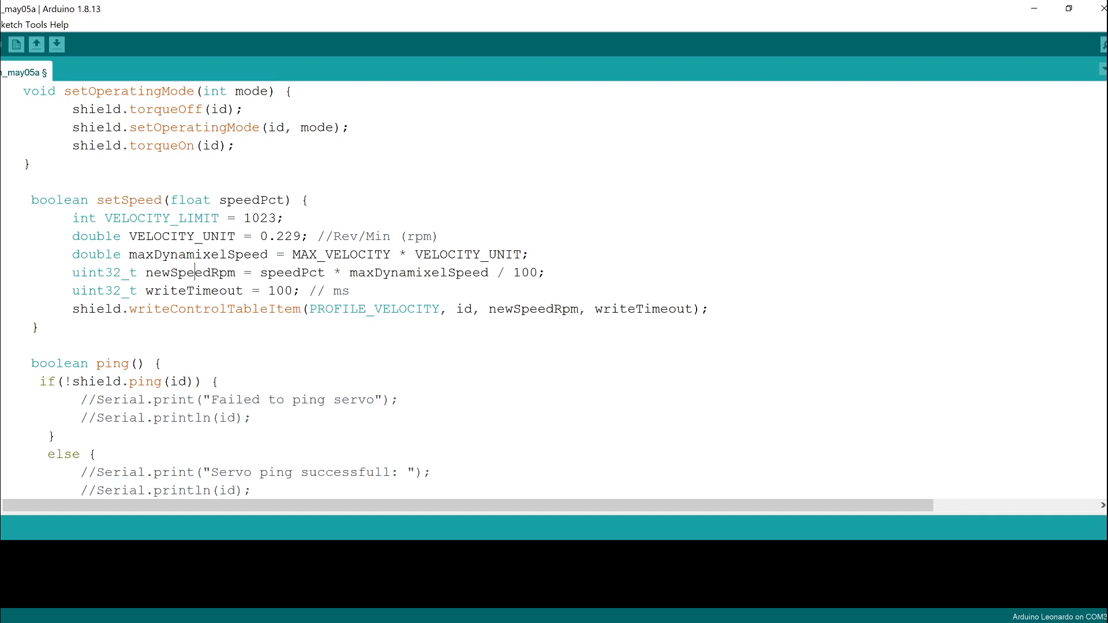
left_click(163, 363)
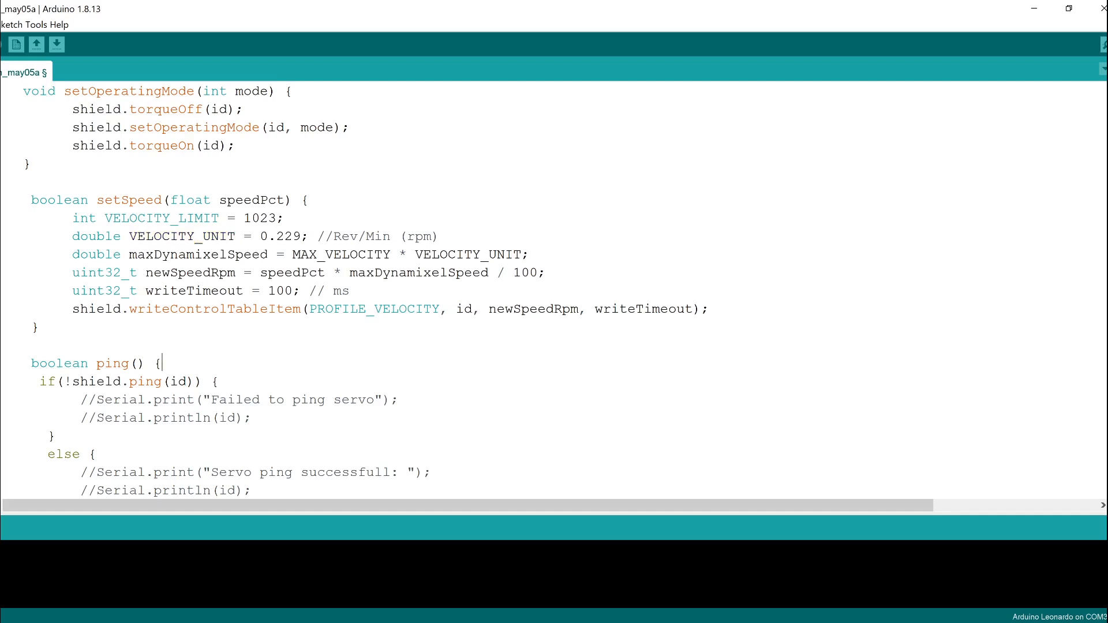
Examine the shield.writeControlTableItem call with PROFILE_VELOCITY and writeTimeout in setSpeed.
double_click(169, 309)
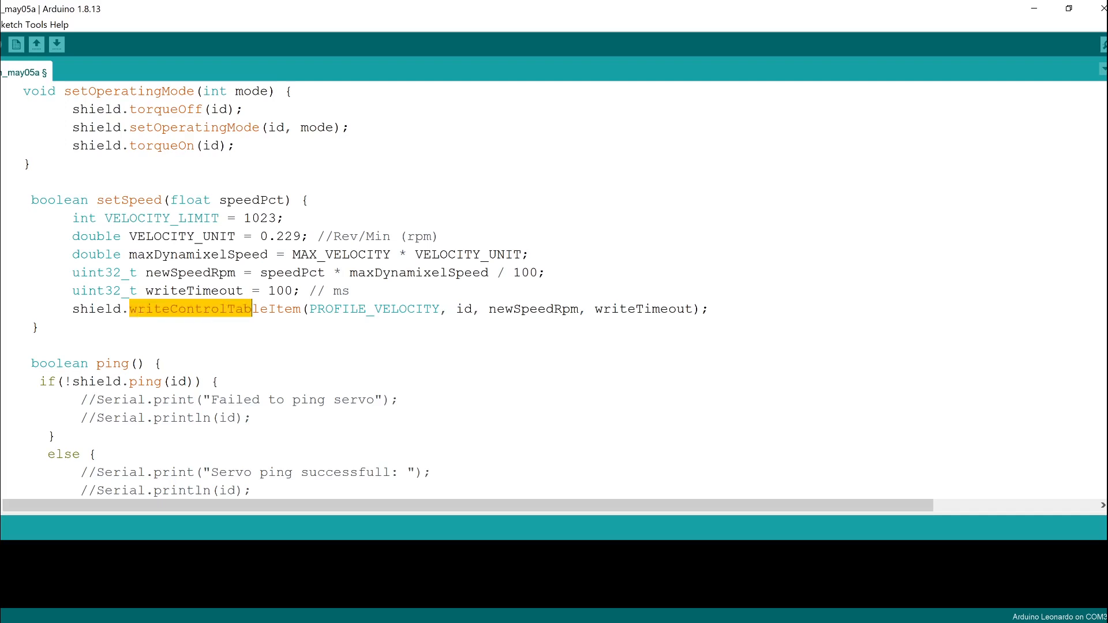
left_click(303, 199)
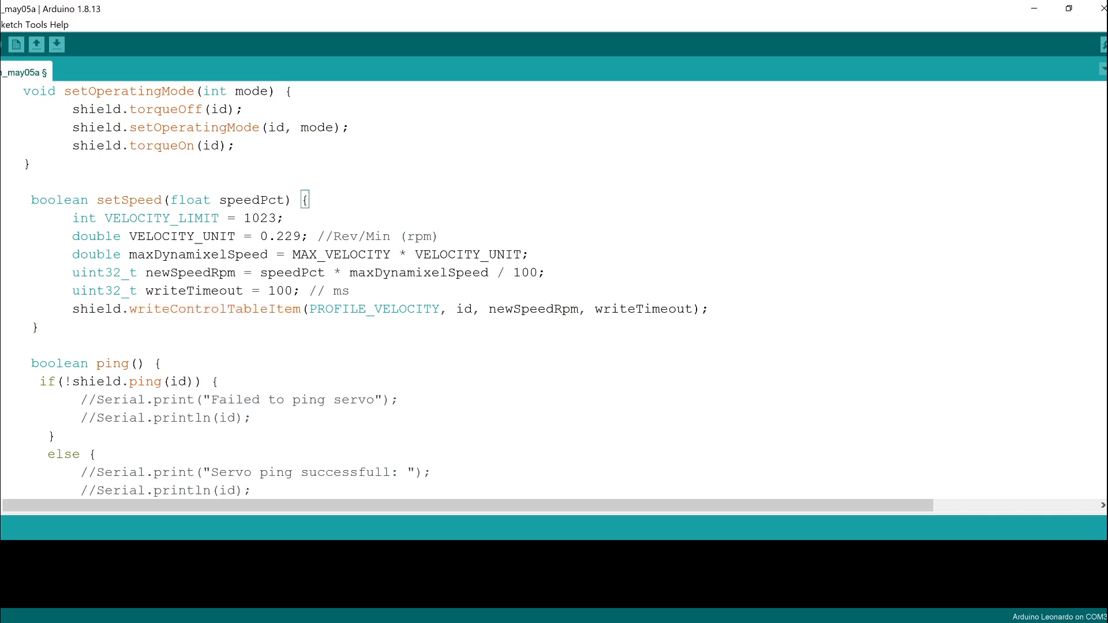
double_click(374, 309)
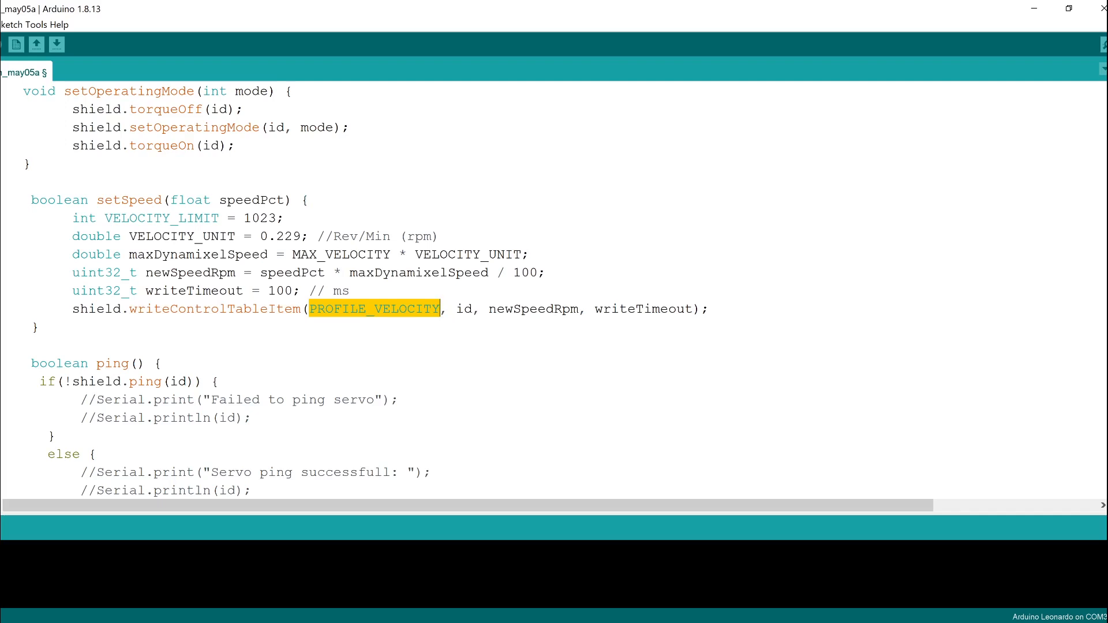
left_click(161, 363)
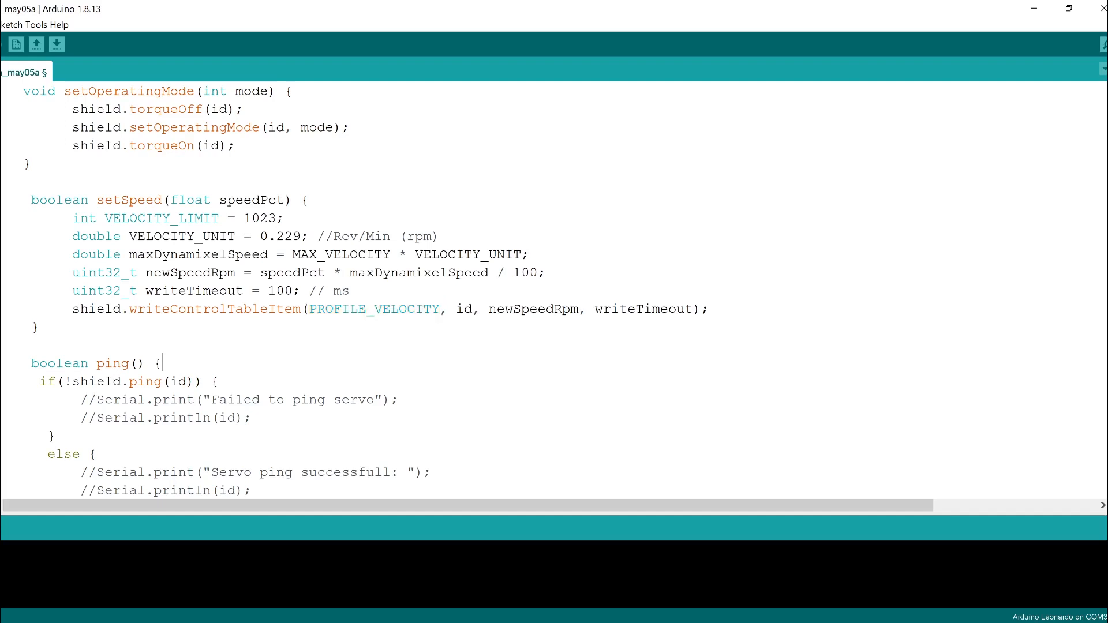
double_click(192, 290)
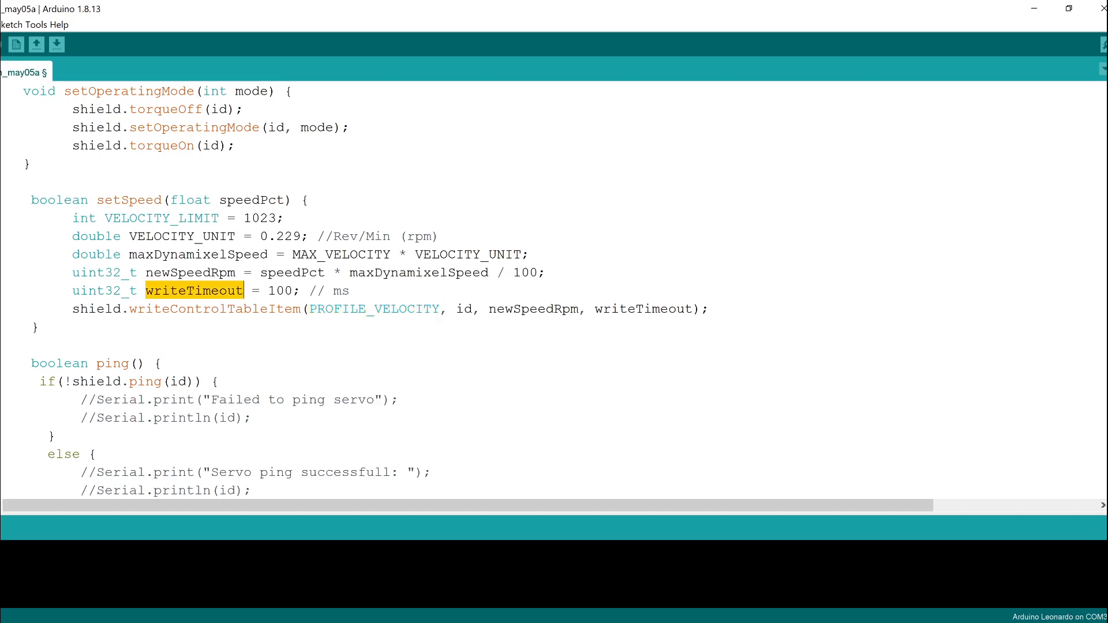
double_click(279, 290)
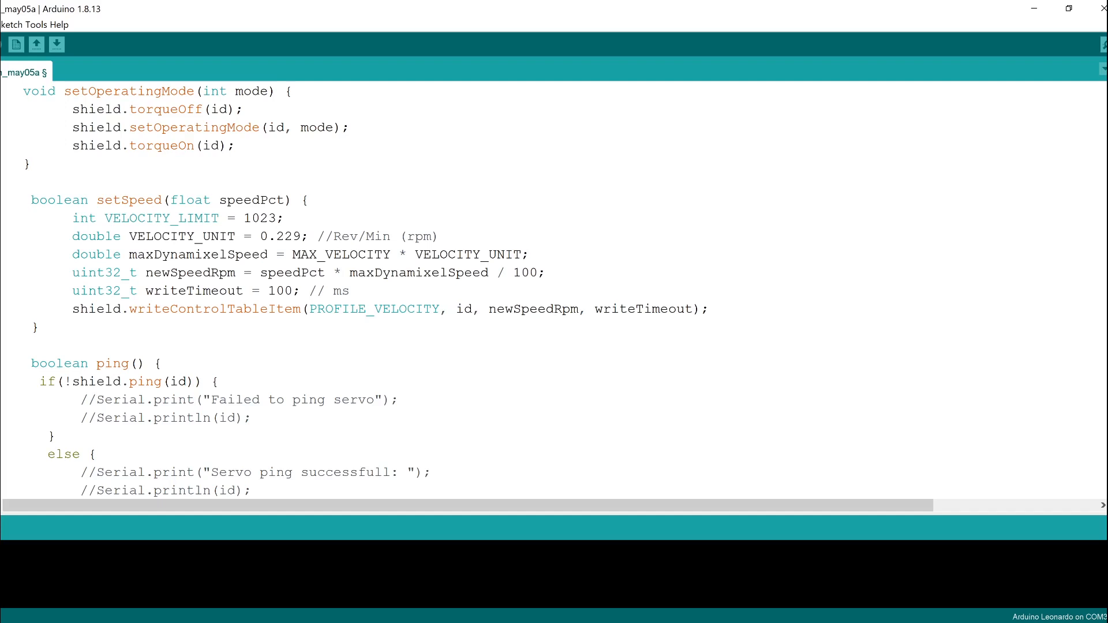
double_click(97, 309)
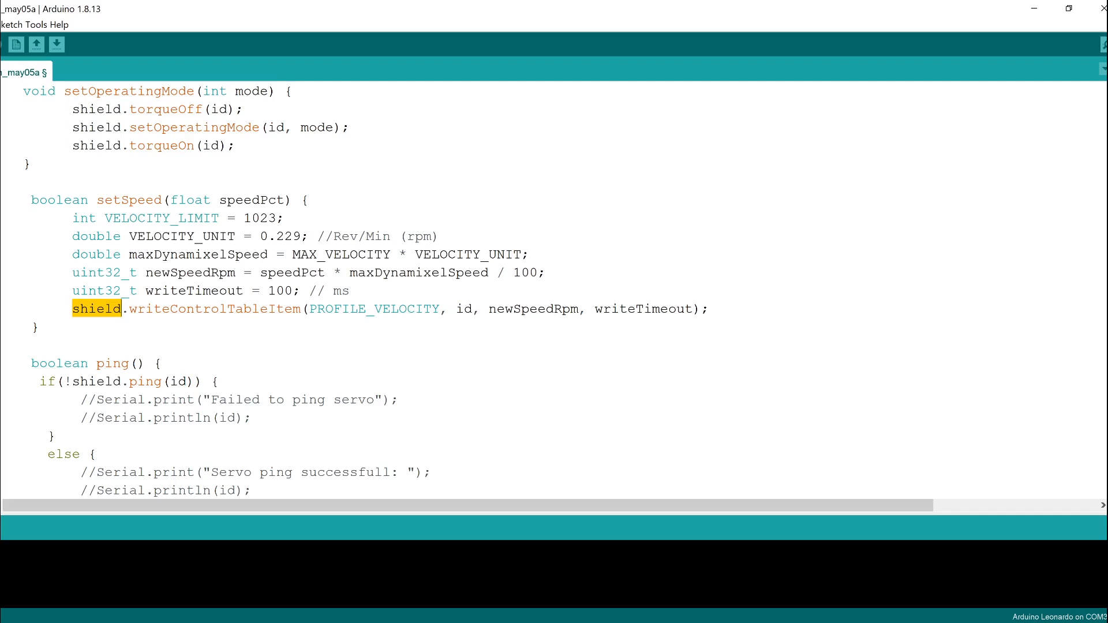
double_click(373, 309)
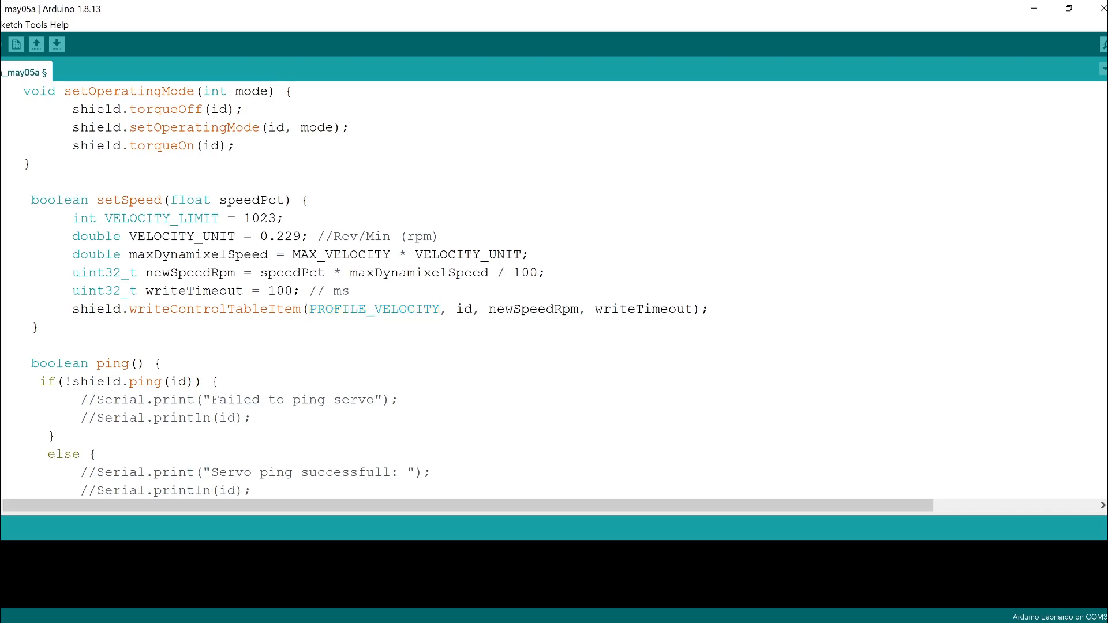
double_click(280, 236)
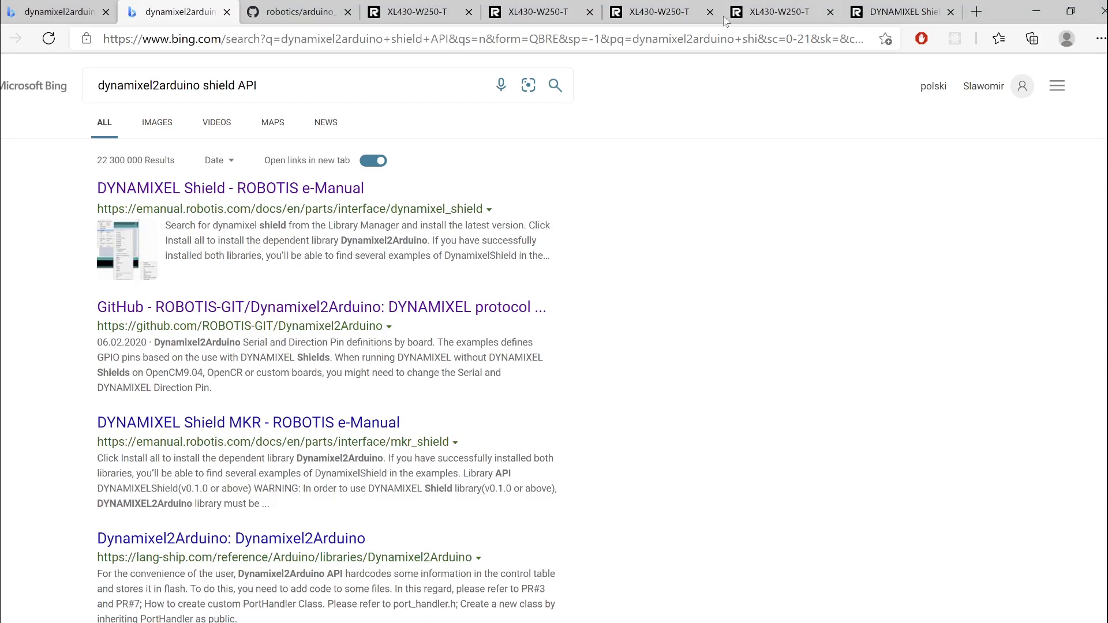
Find Goal Velocity(104) in the XL430-W250-T control table by searching 'GOAL'.
left_click(770, 12)
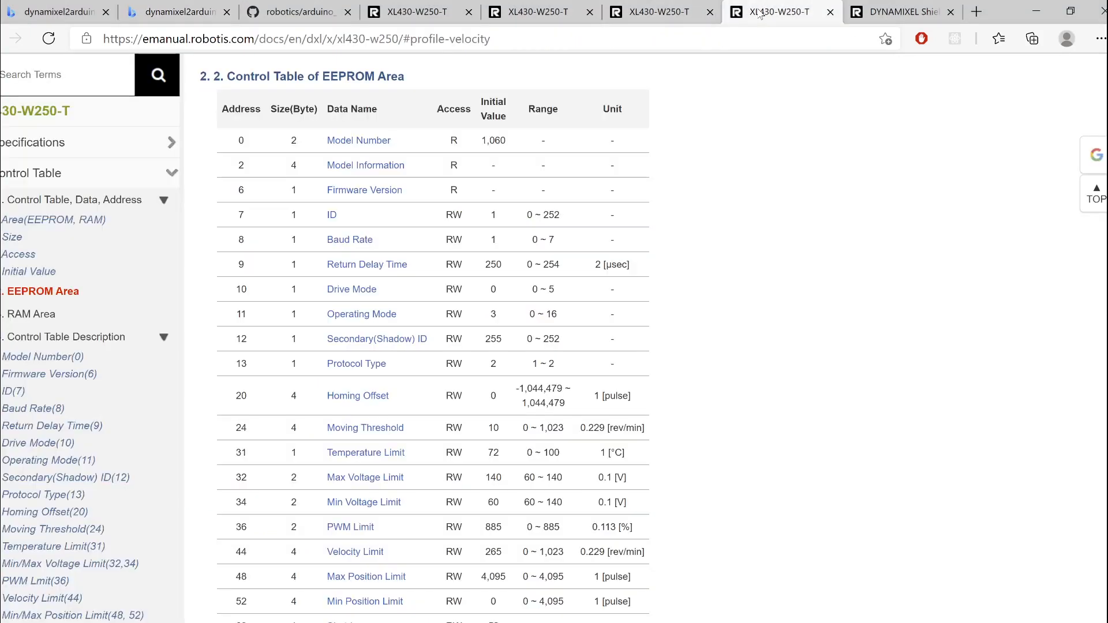
scroll("down", 3)
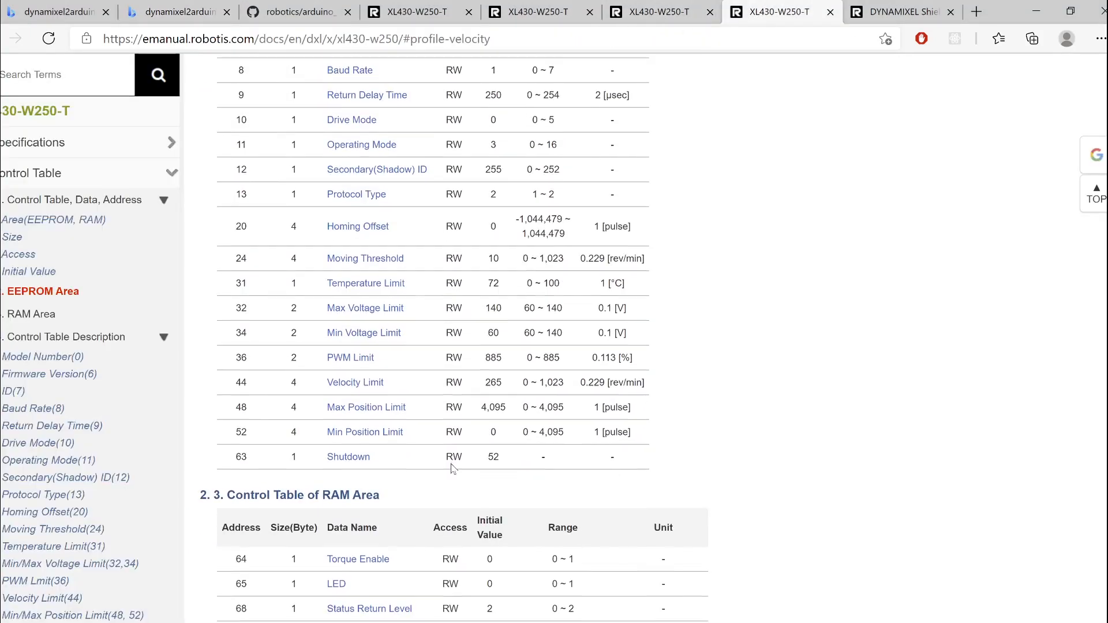
scroll("down", 3)
type("G")
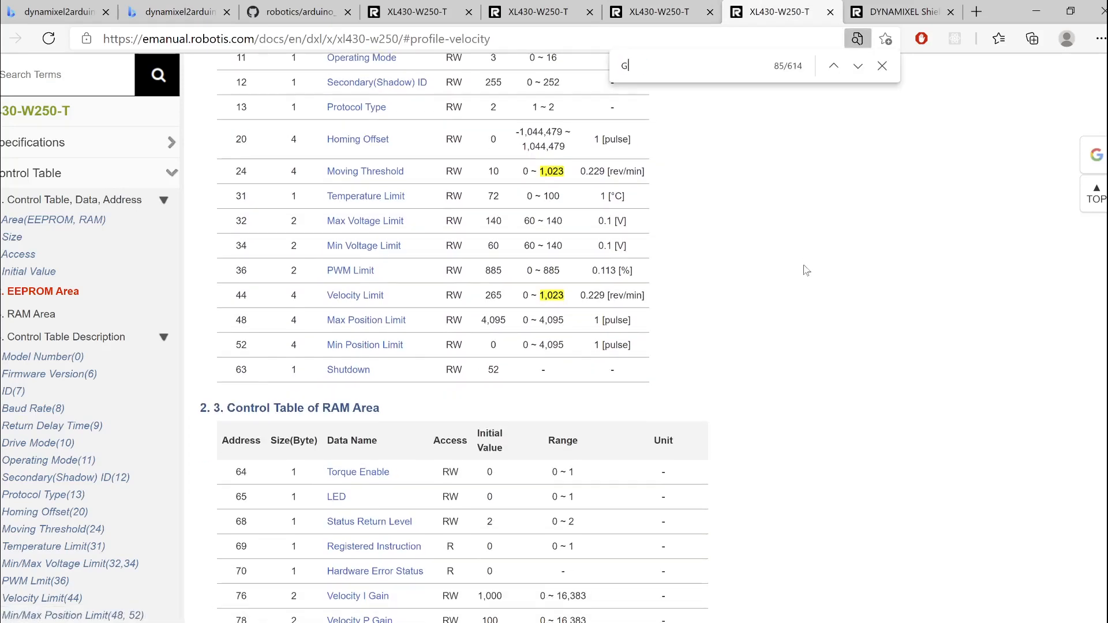
type("OAL")
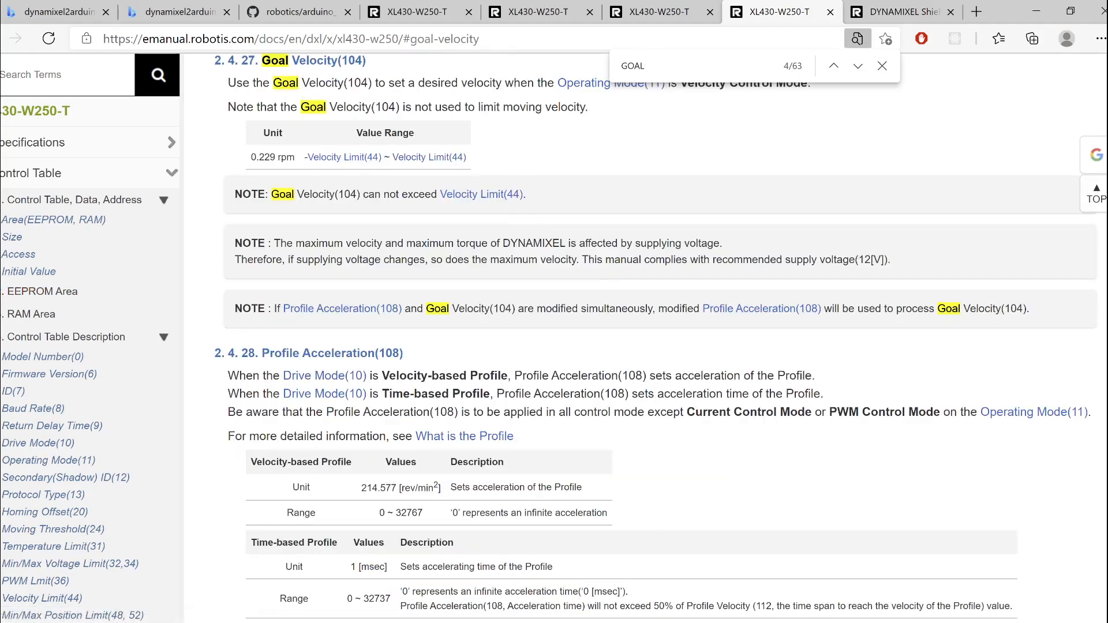
Check Goal Velocity(104)'s 0.229 rpm unit against Velocity Limit(44)'s 0.229rpm and return to Goal Velocity(104).
double_click(272, 157)
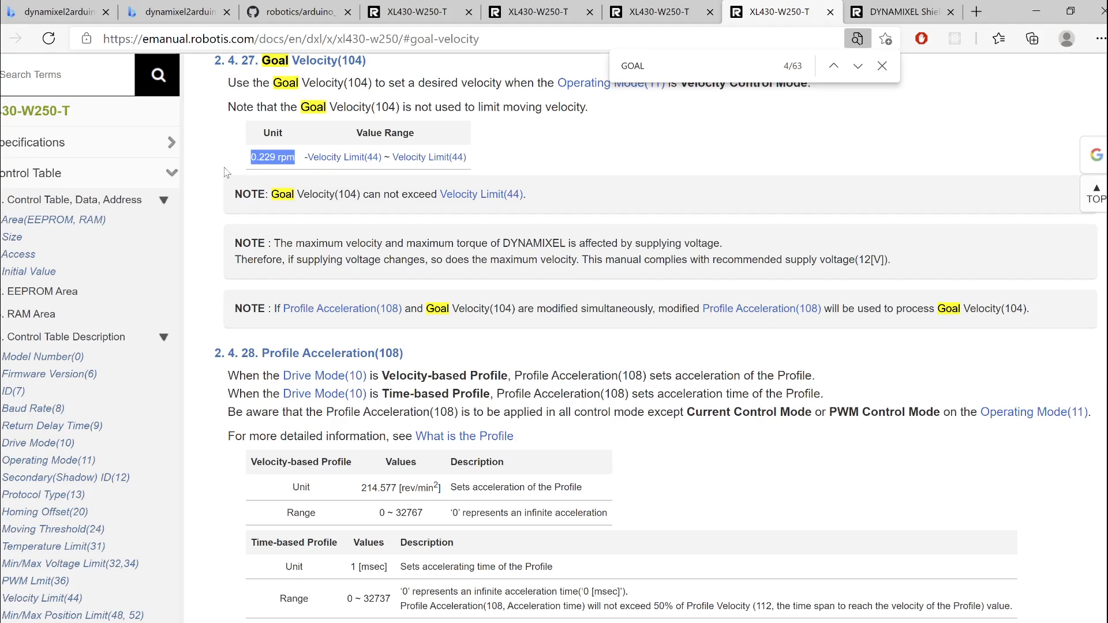
mouse_move(663, 175)
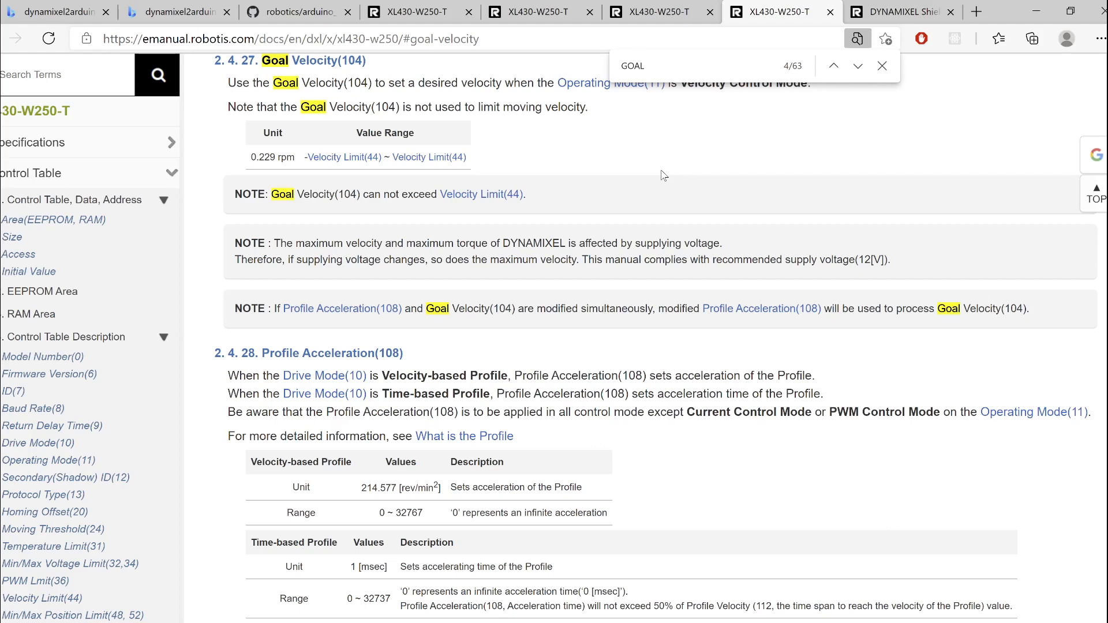
mouse_move(693, 160)
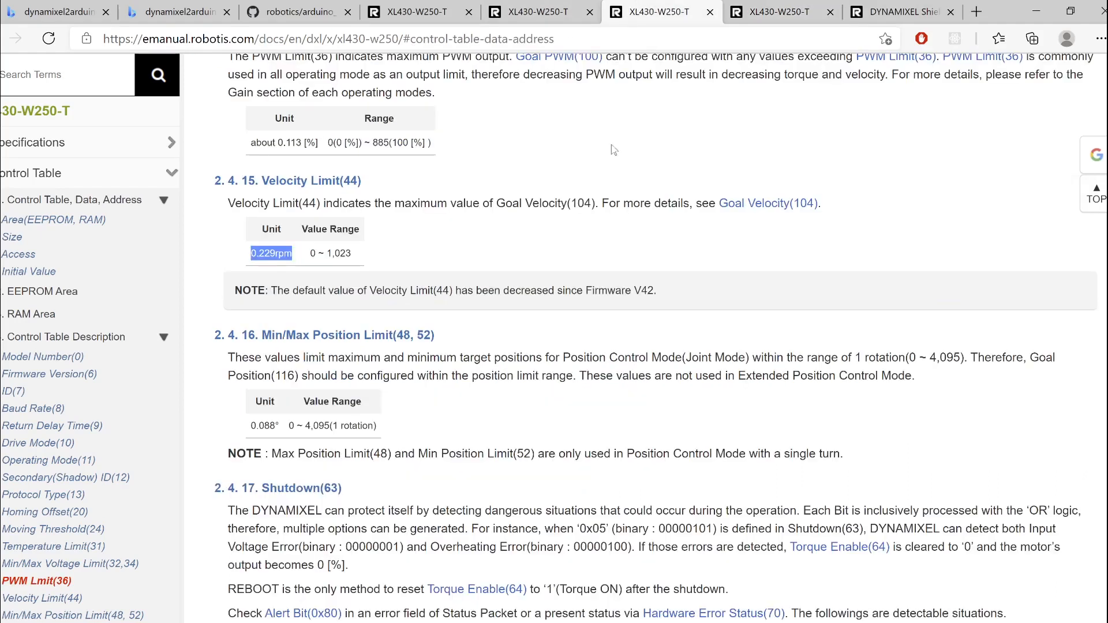
left_click(768, 204)
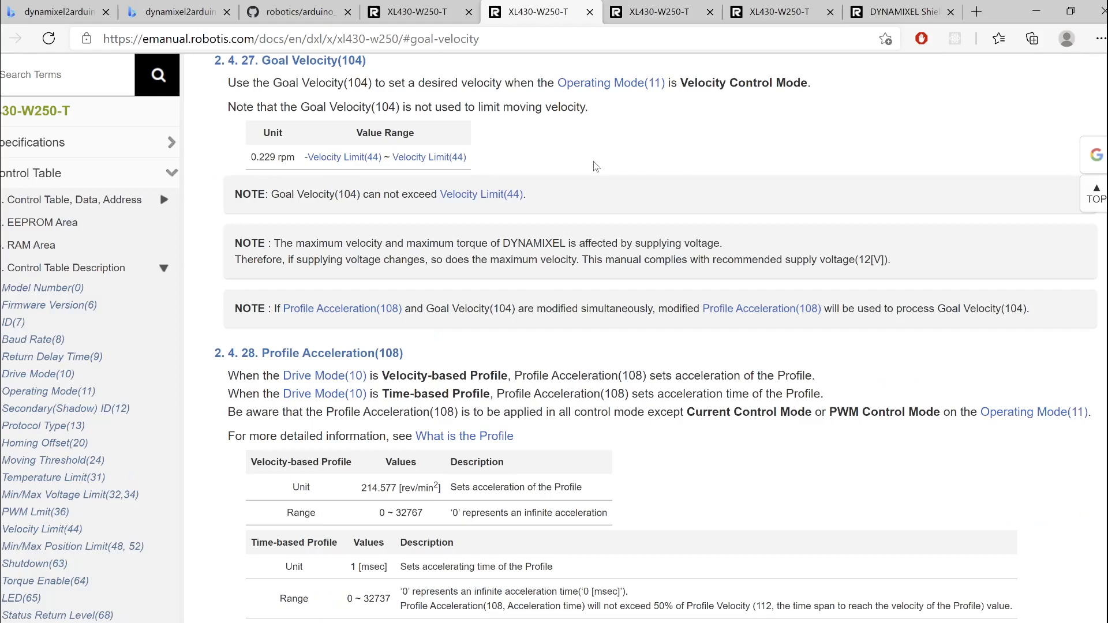
mouse_move(599, 175)
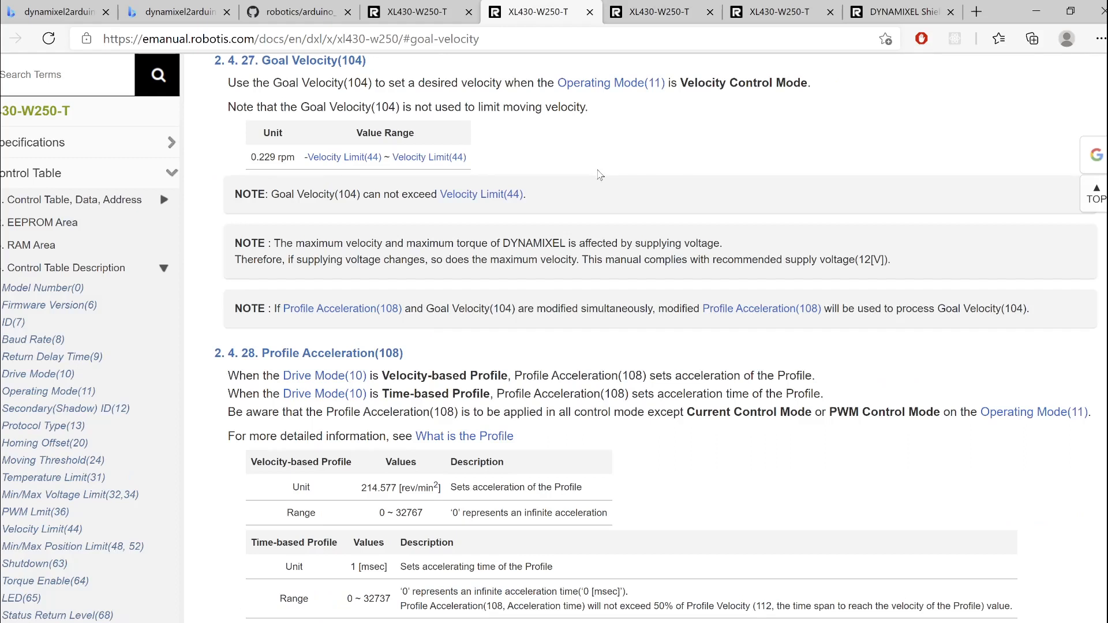
scroll("up", 3)
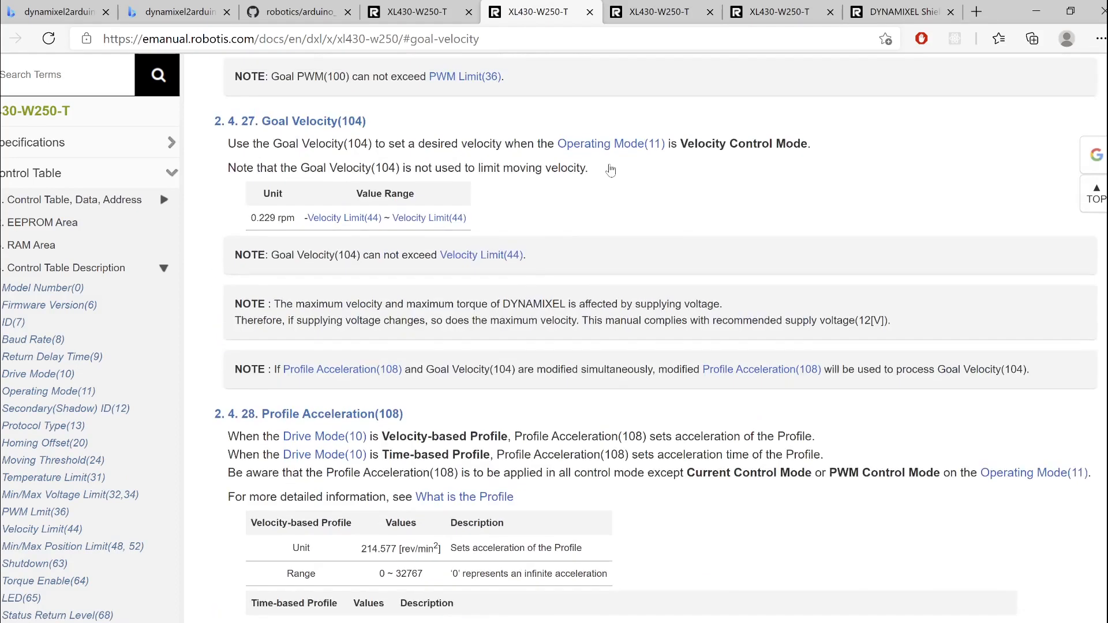